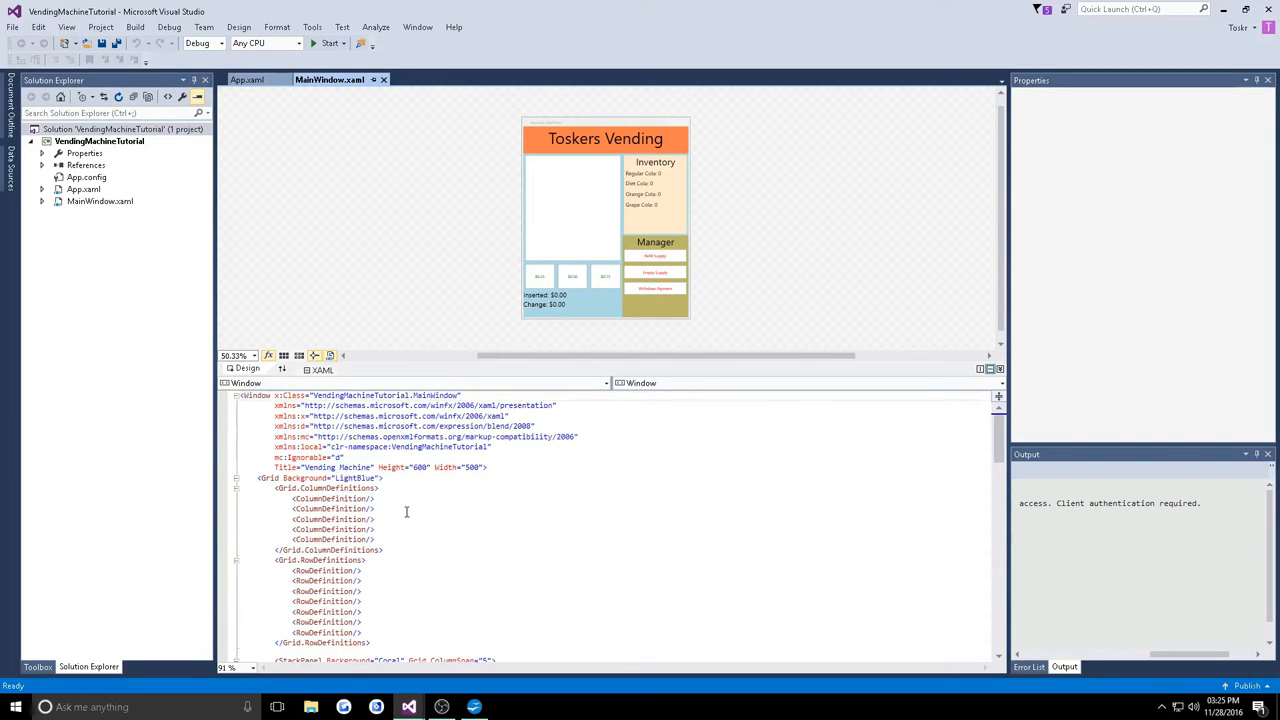
Add a Models folder to the VendingMachineTutorial project
scroll("down", 3)
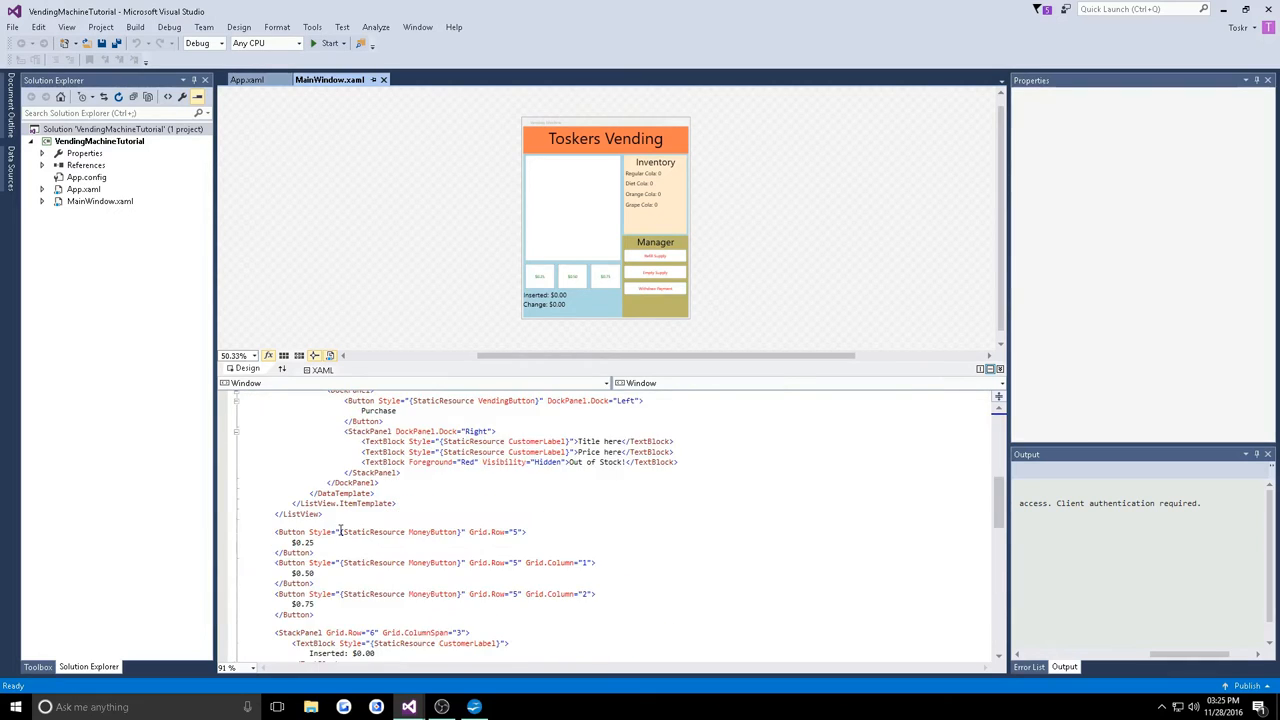
scroll("down", 3)
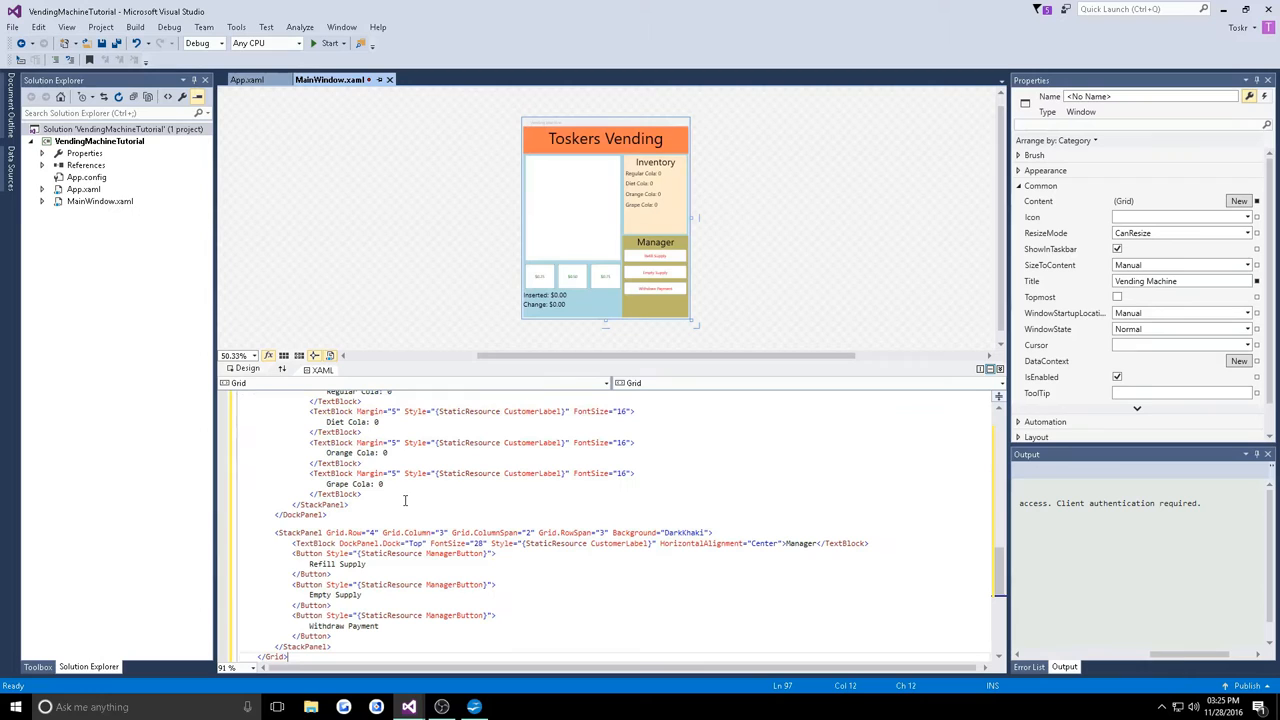
scroll("down", 3)
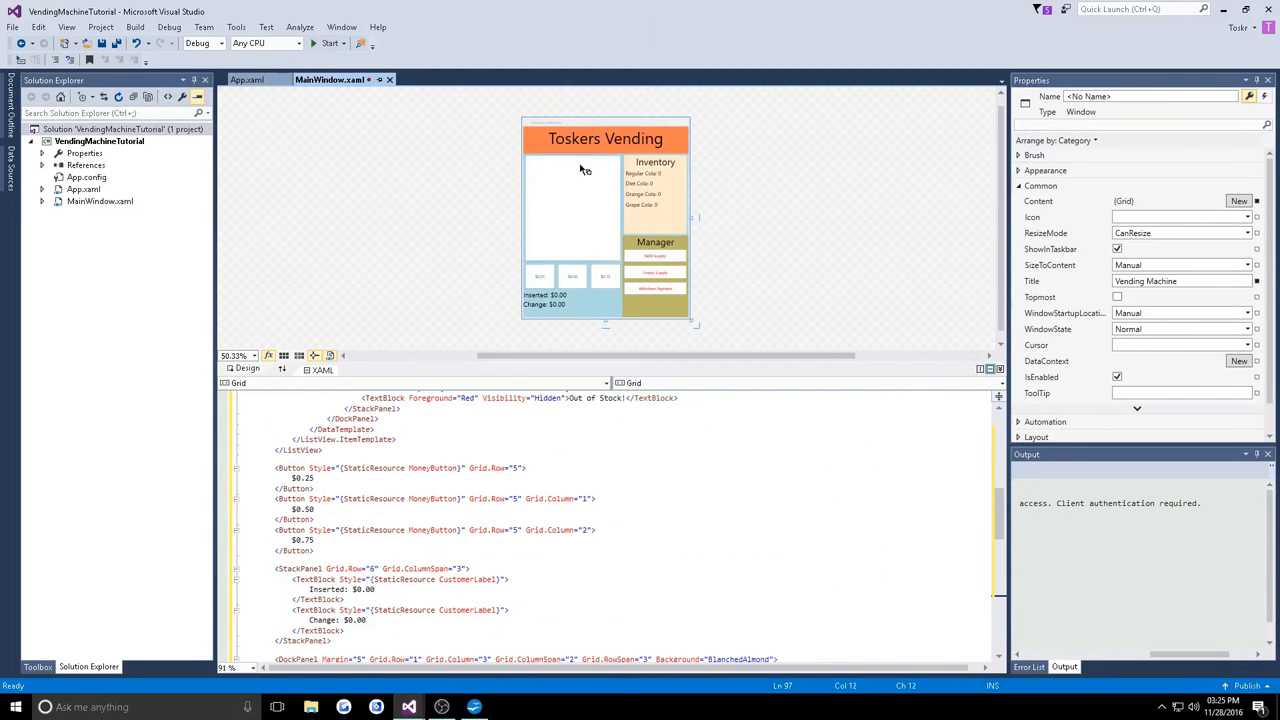
left_click(585, 205)
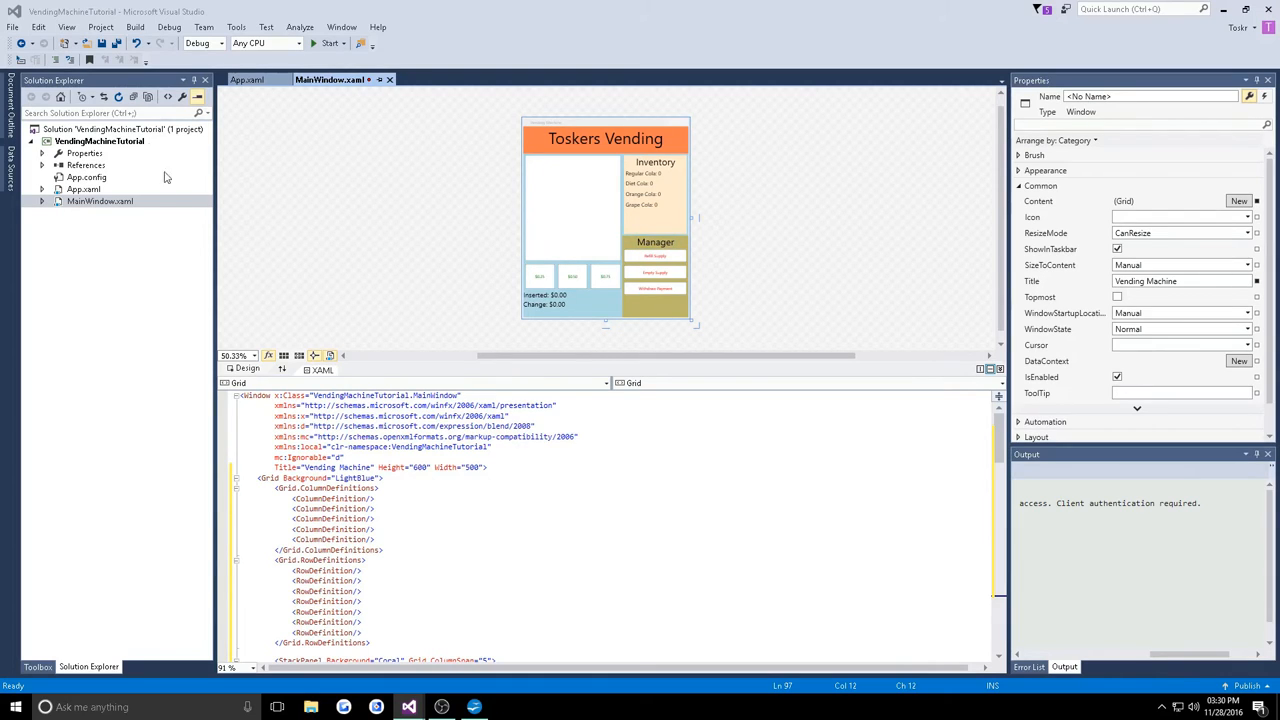
left_click(99, 141)
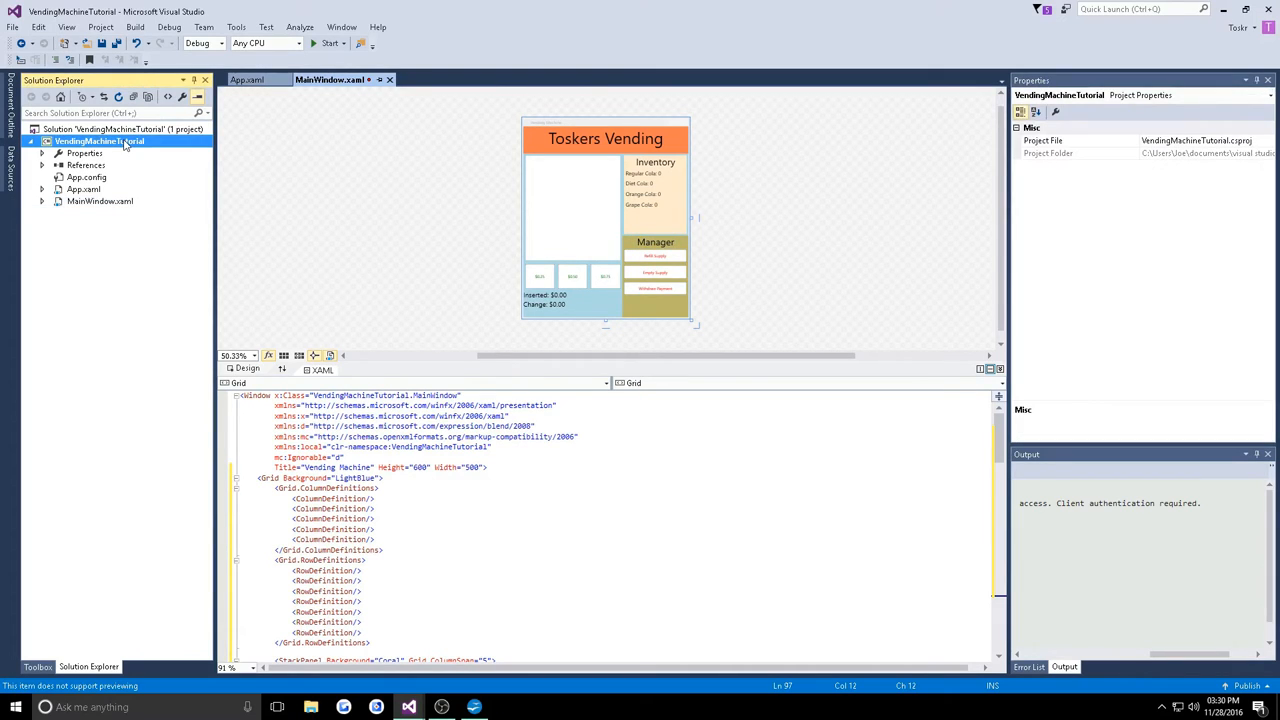
right_click(97, 140)
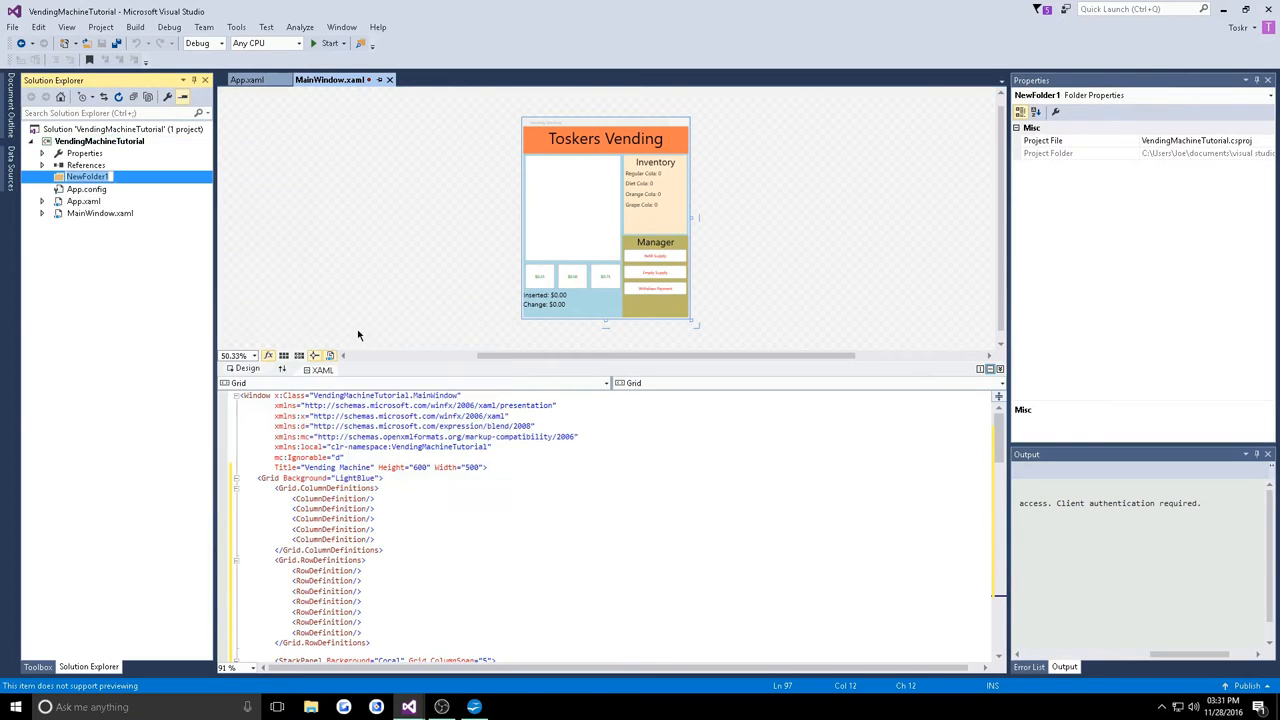
type("Models")
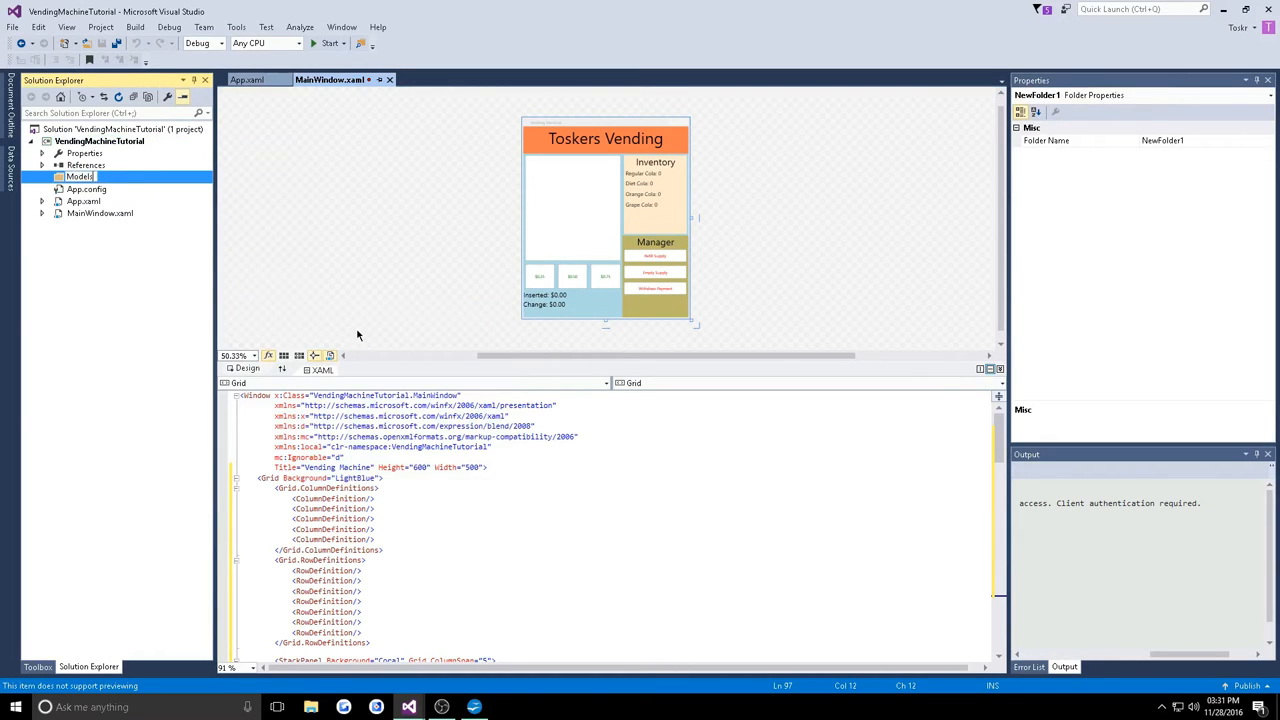
type("Models")
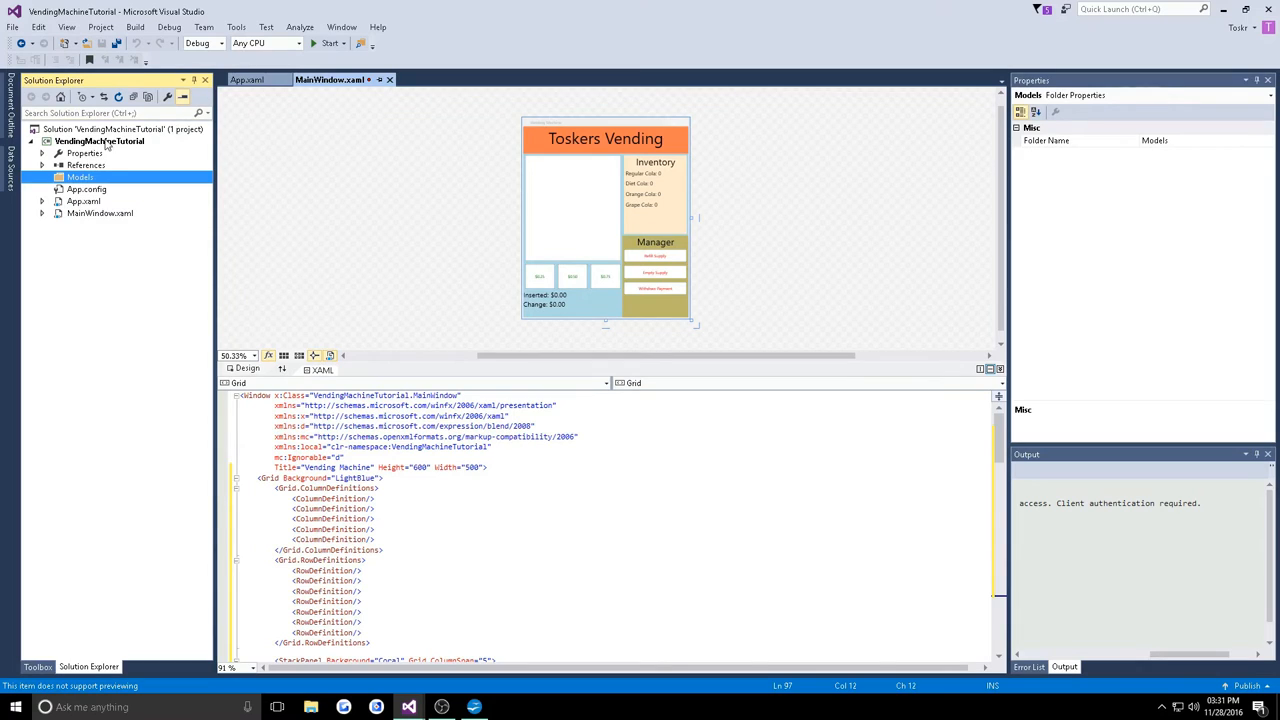
Add a second project folder, ViewModels, then start adding a class to Models
right_click(80, 141)
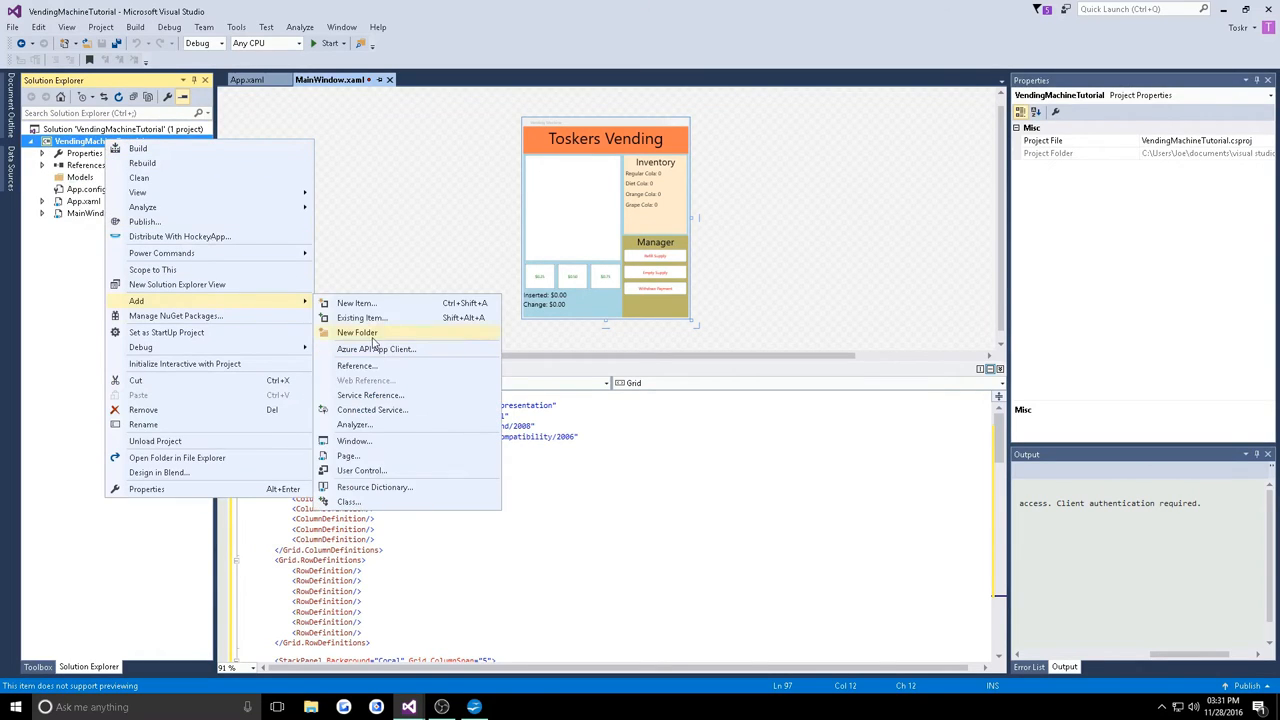
left_click(357, 332)
type("ViewModels")
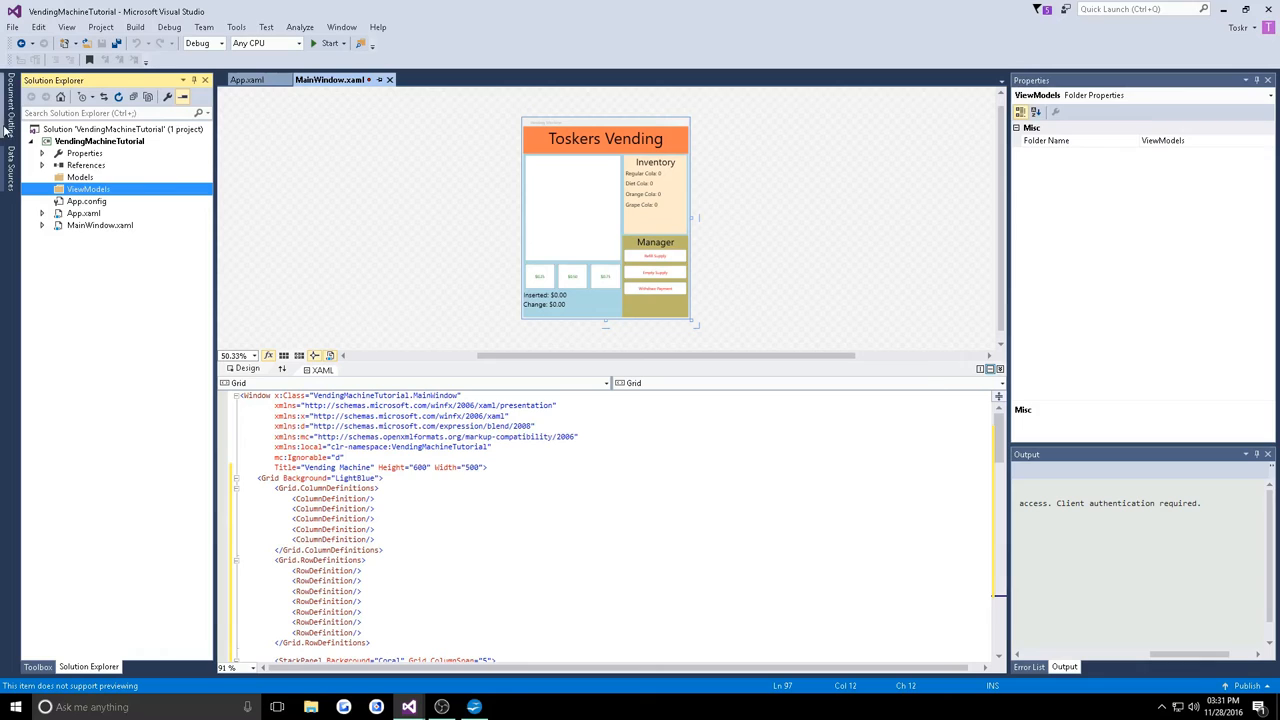
right_click(80, 177)
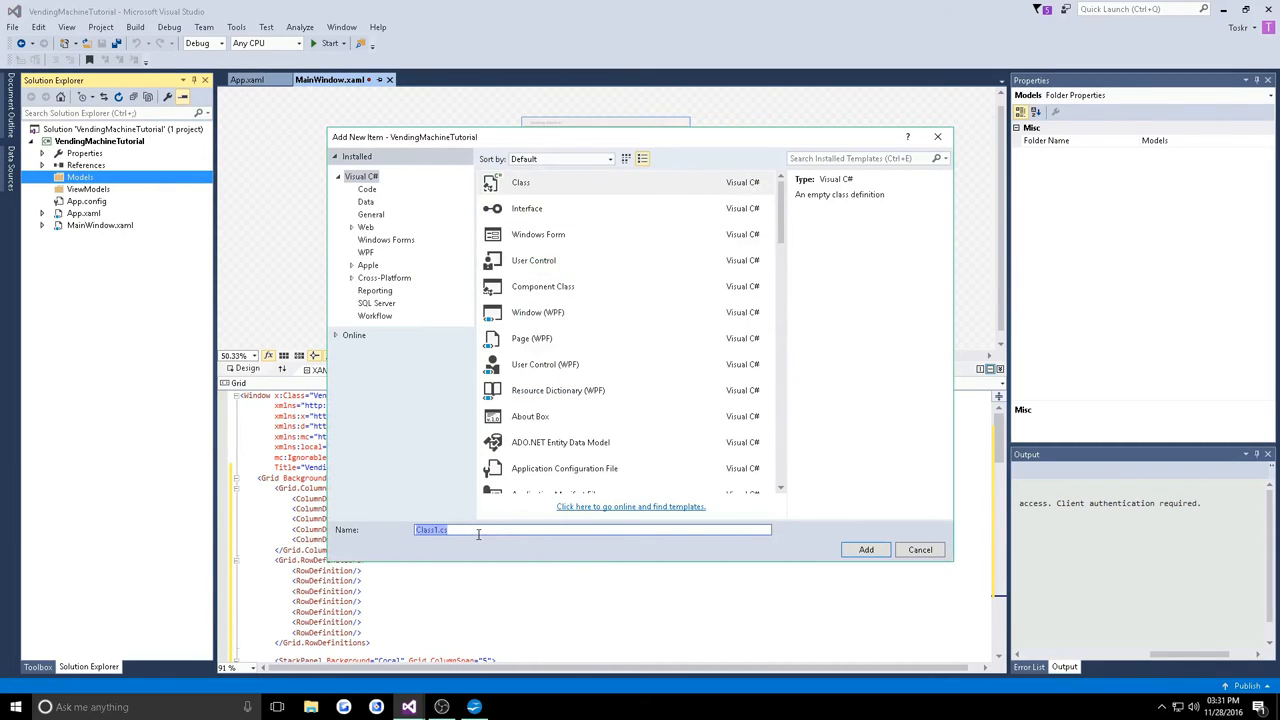
Create VendingItem.cs, make the class public, and add an int Id property
type("VendingItem")
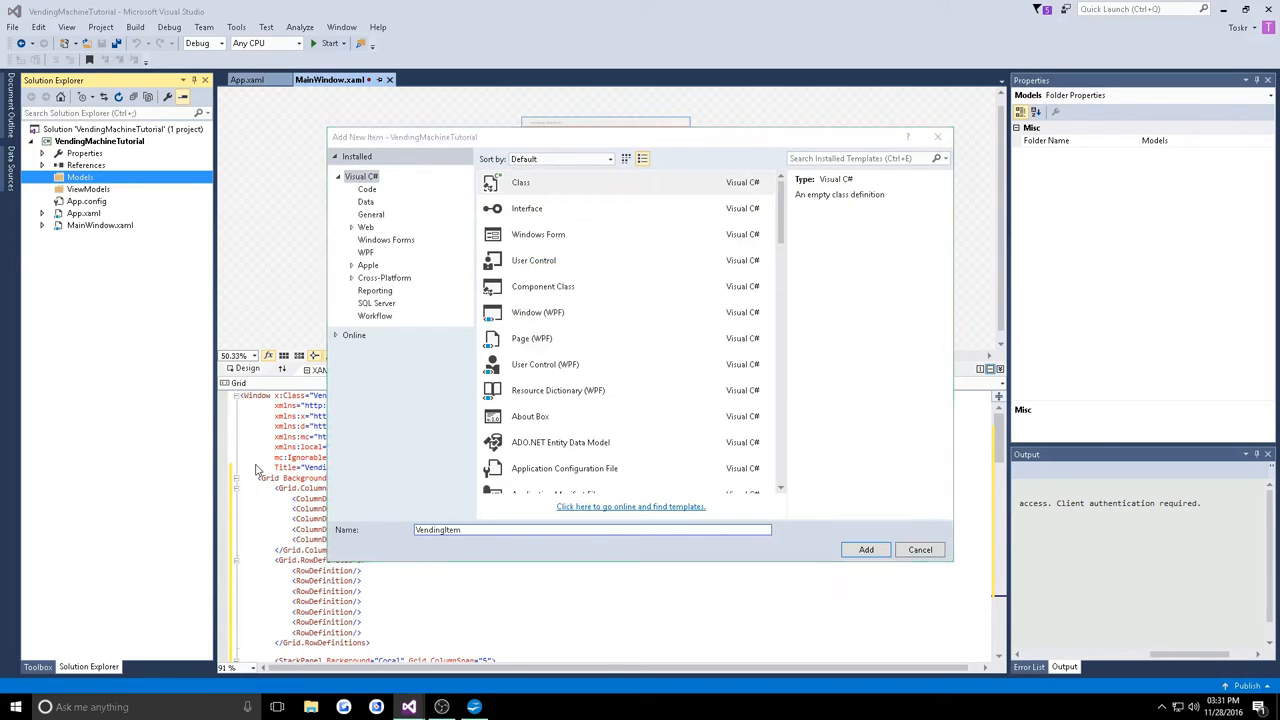
left_click(865, 549)
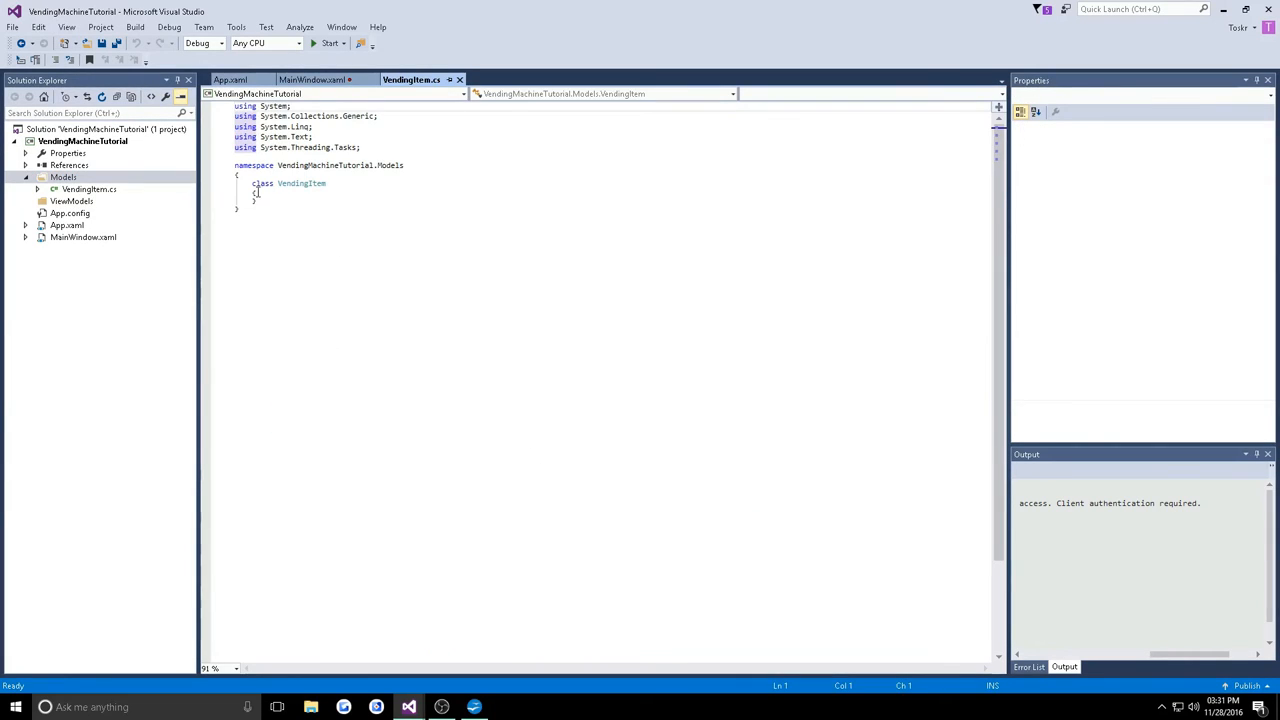
type("public")
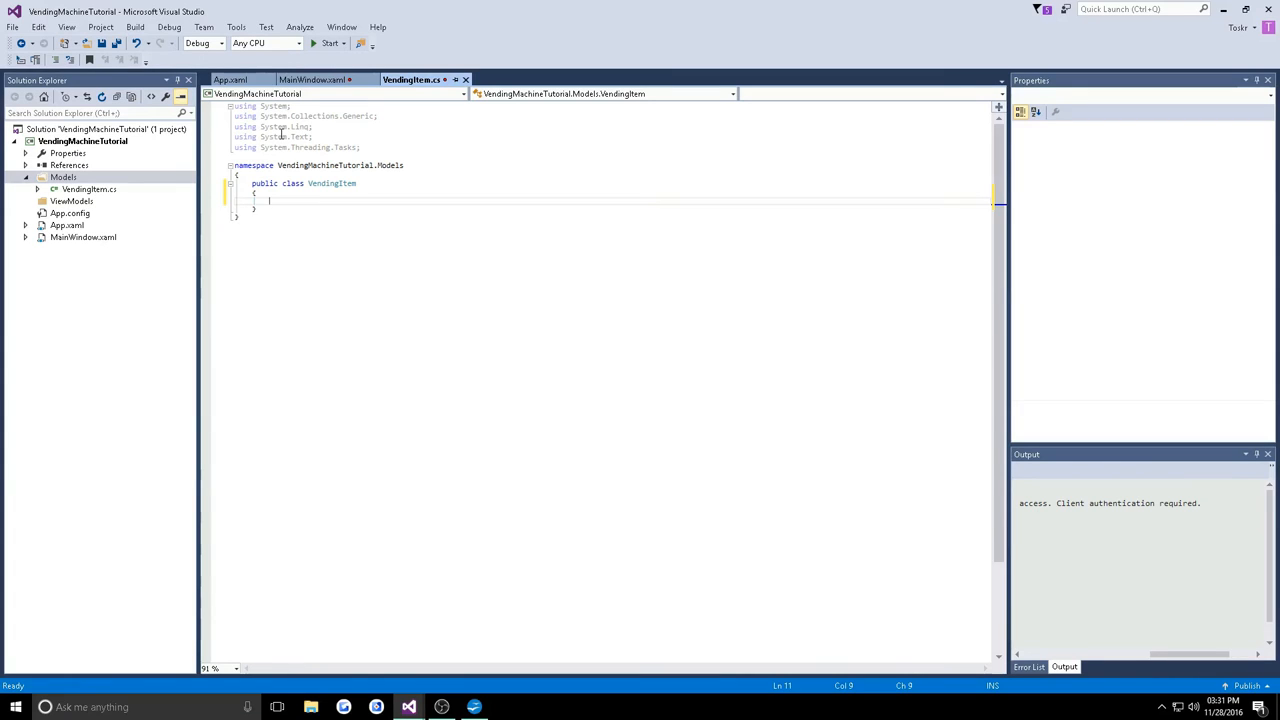
type("public")
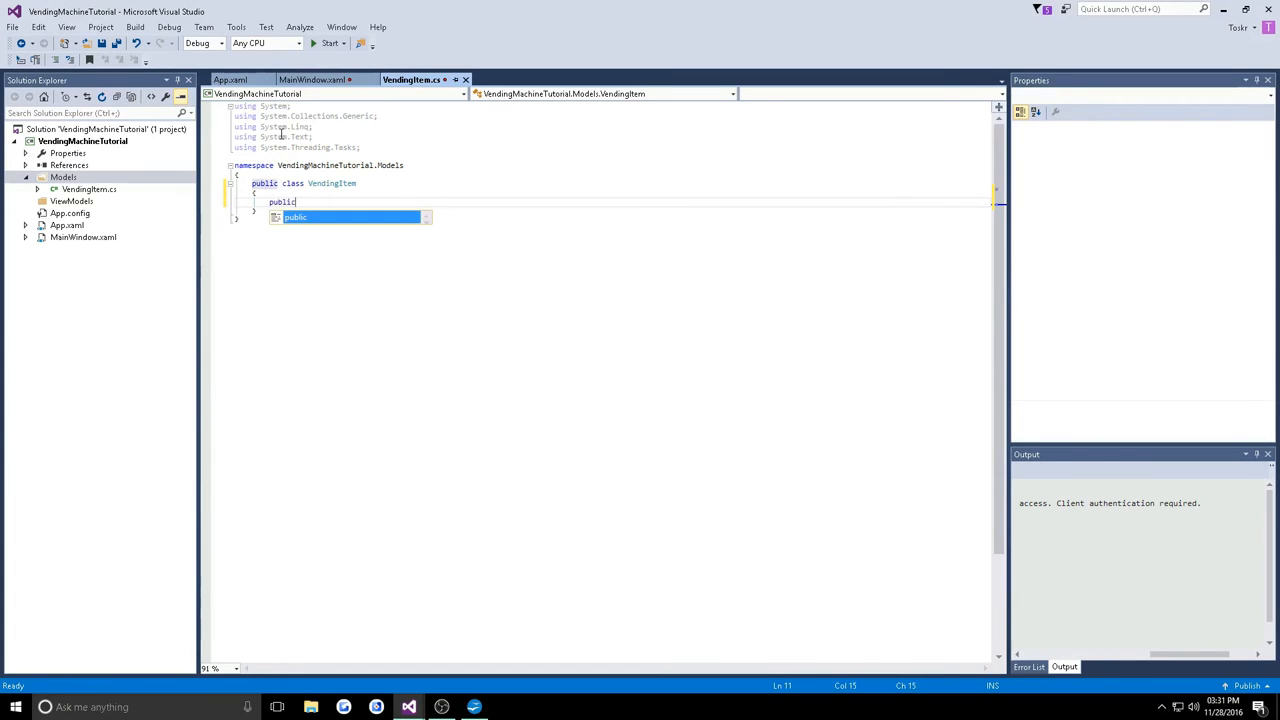
type("int")
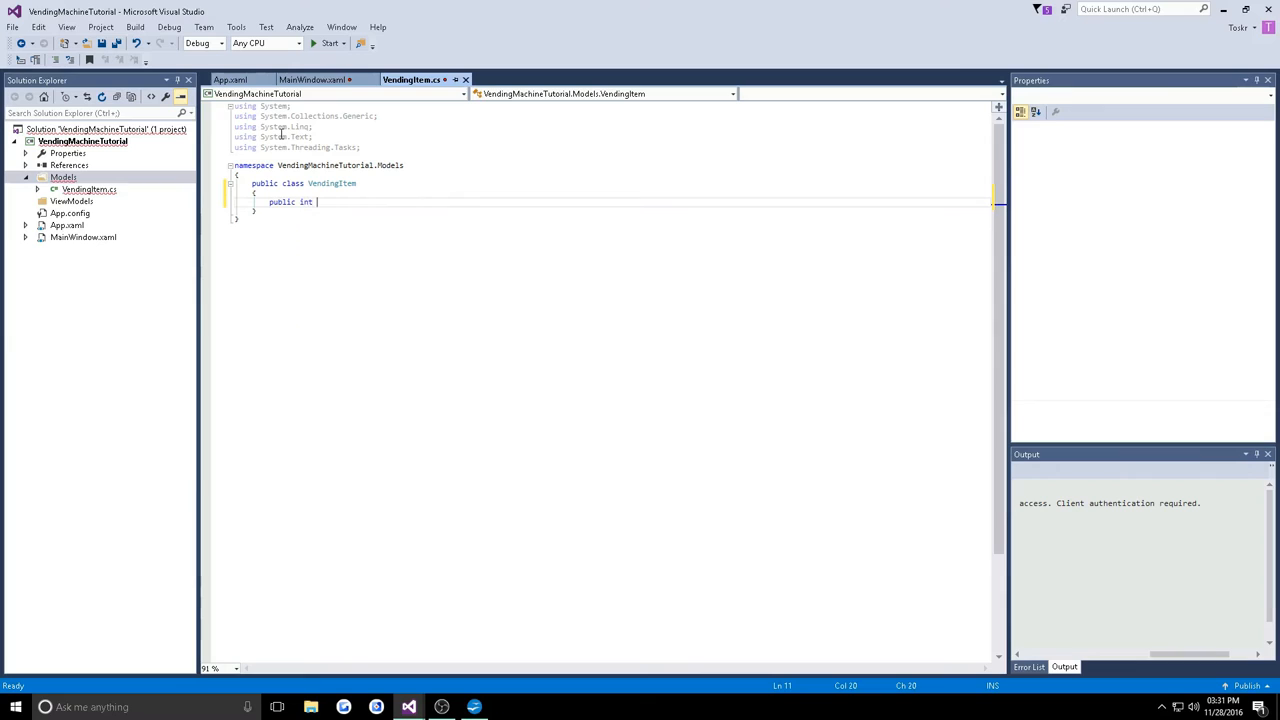
type("Id { get; set;")
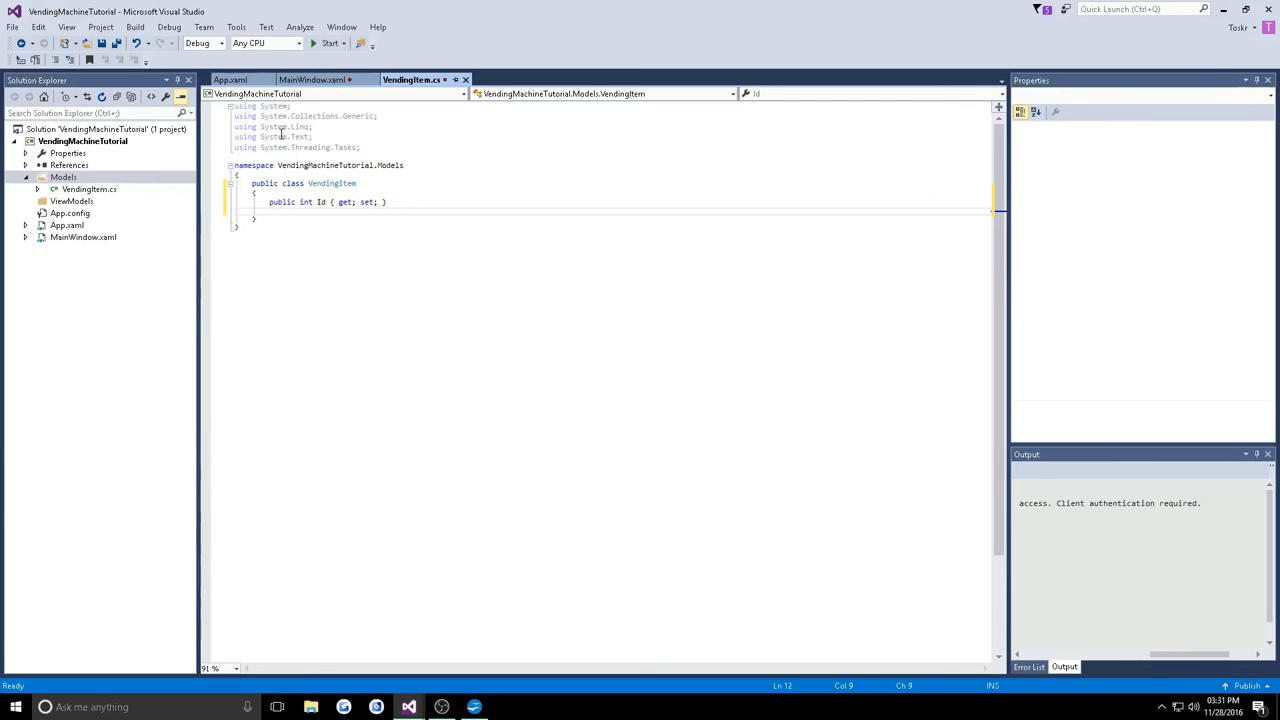
Add string Name and double Price auto-properties with get and set
type("public s")
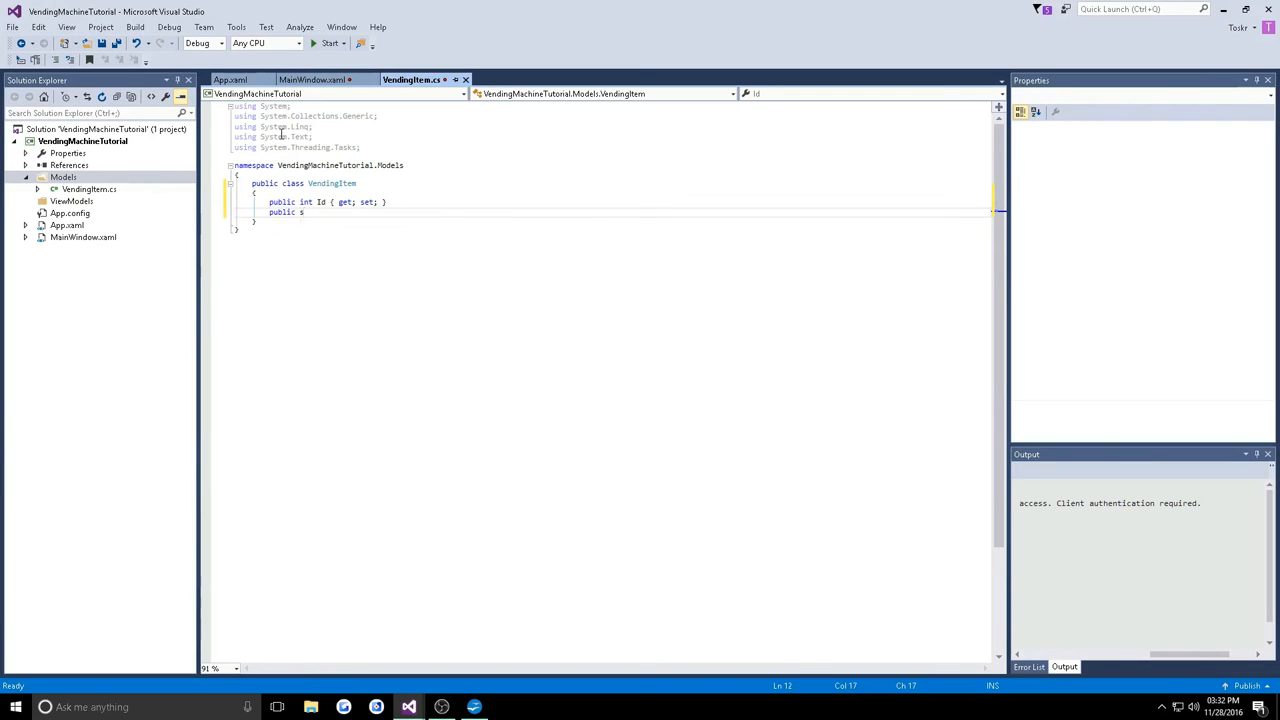
type("tring Name")
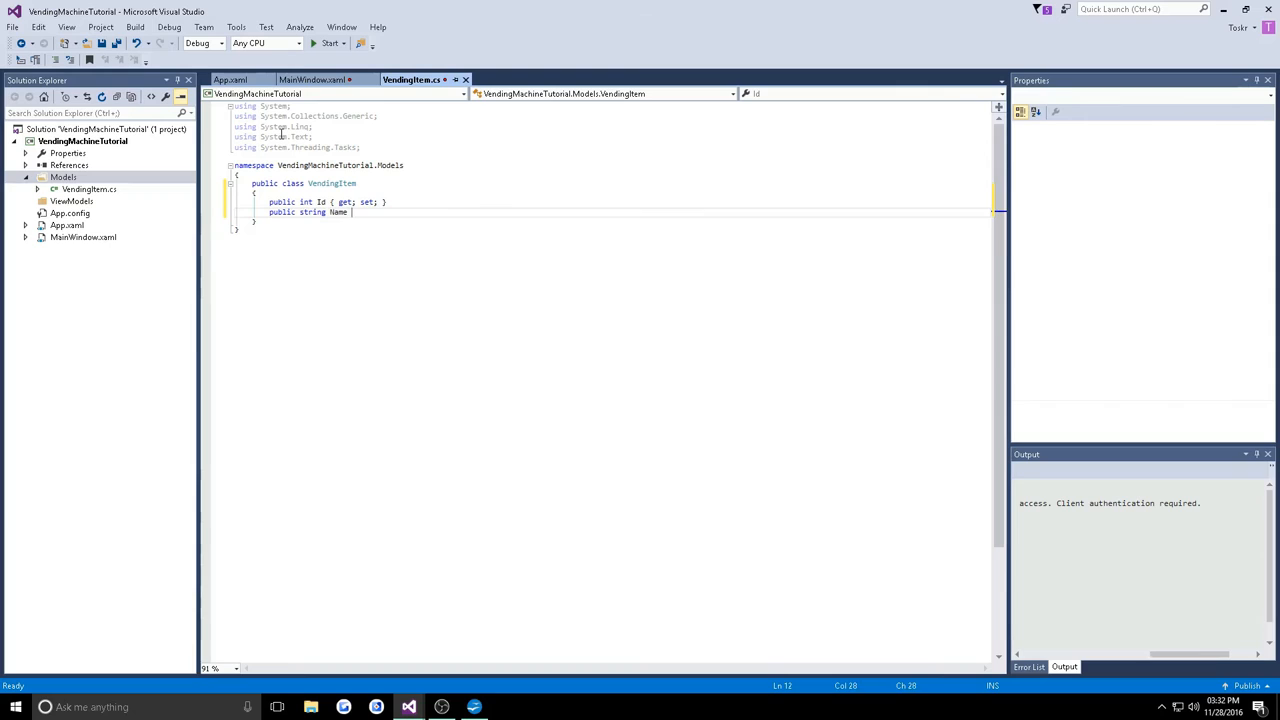
type("{ get; set; }")
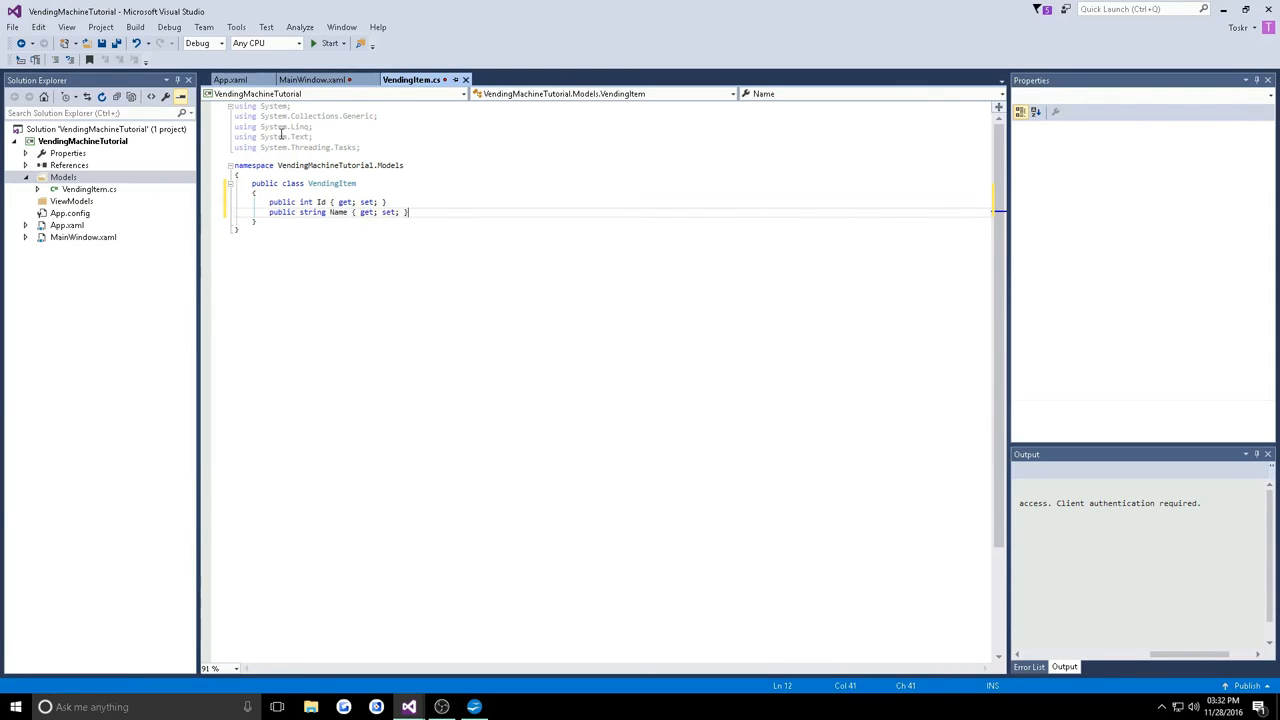
key("enter")
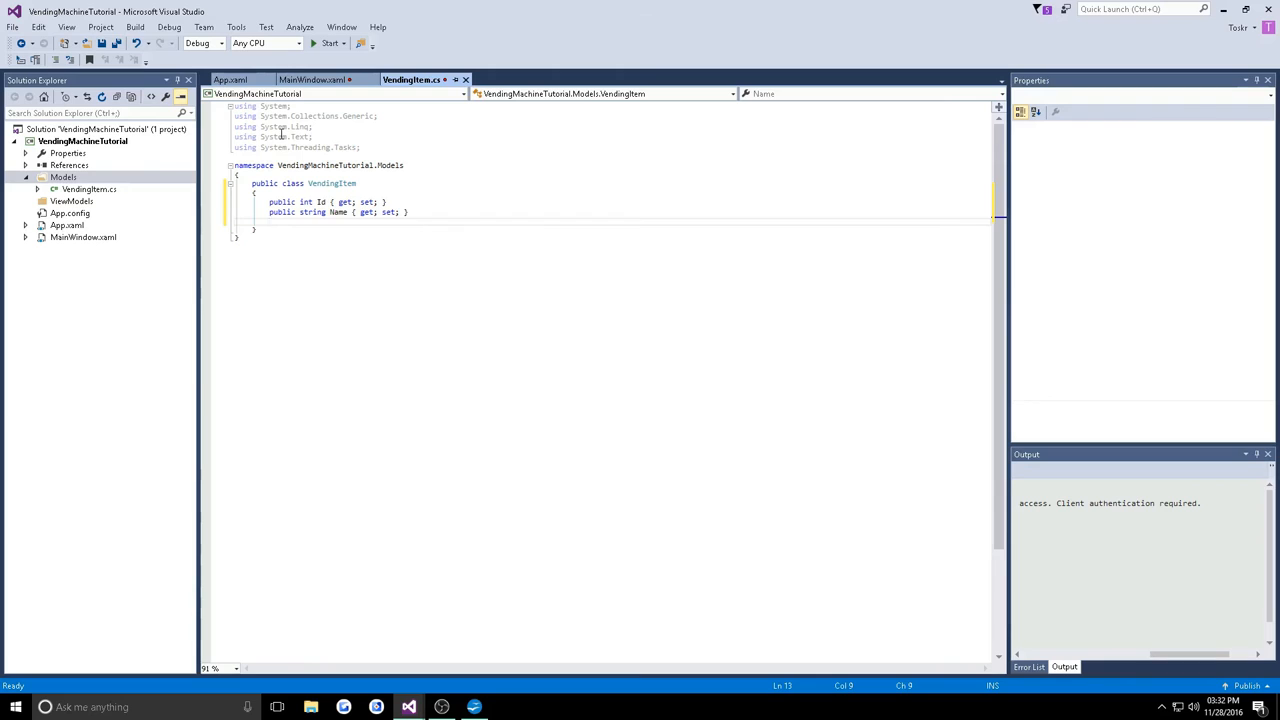
type("public")
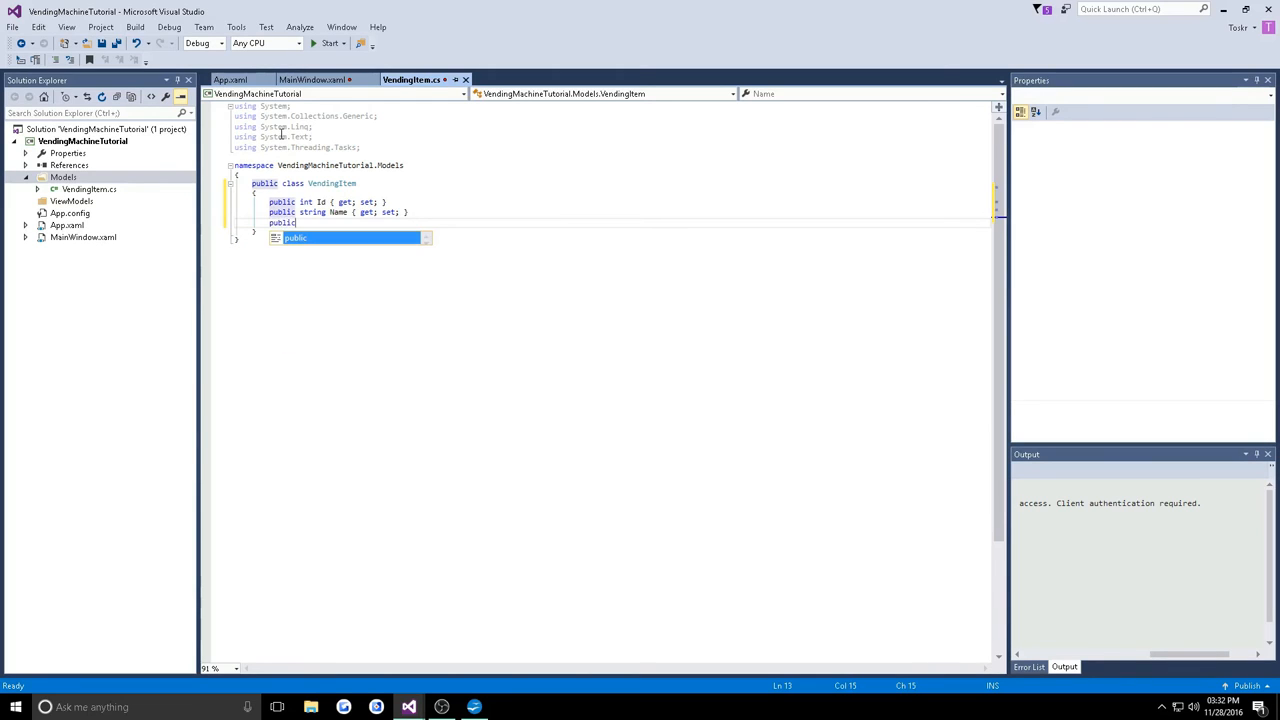
type("double")
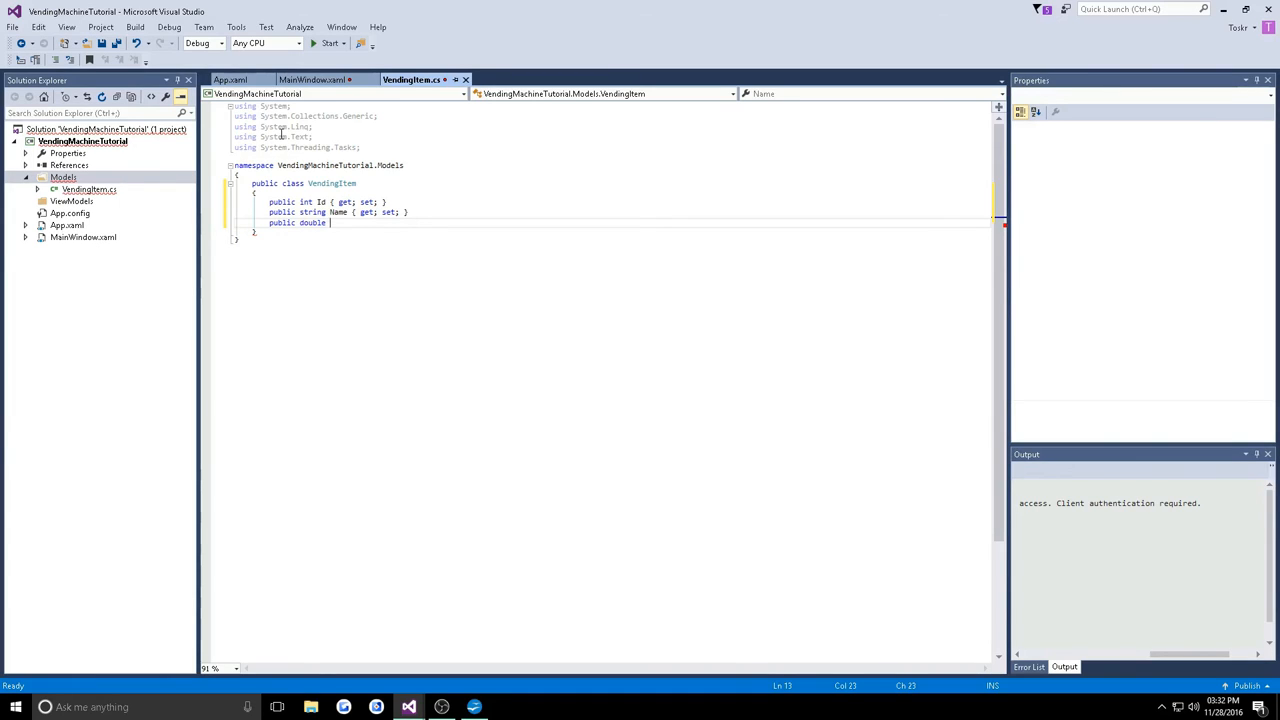
type("Price")
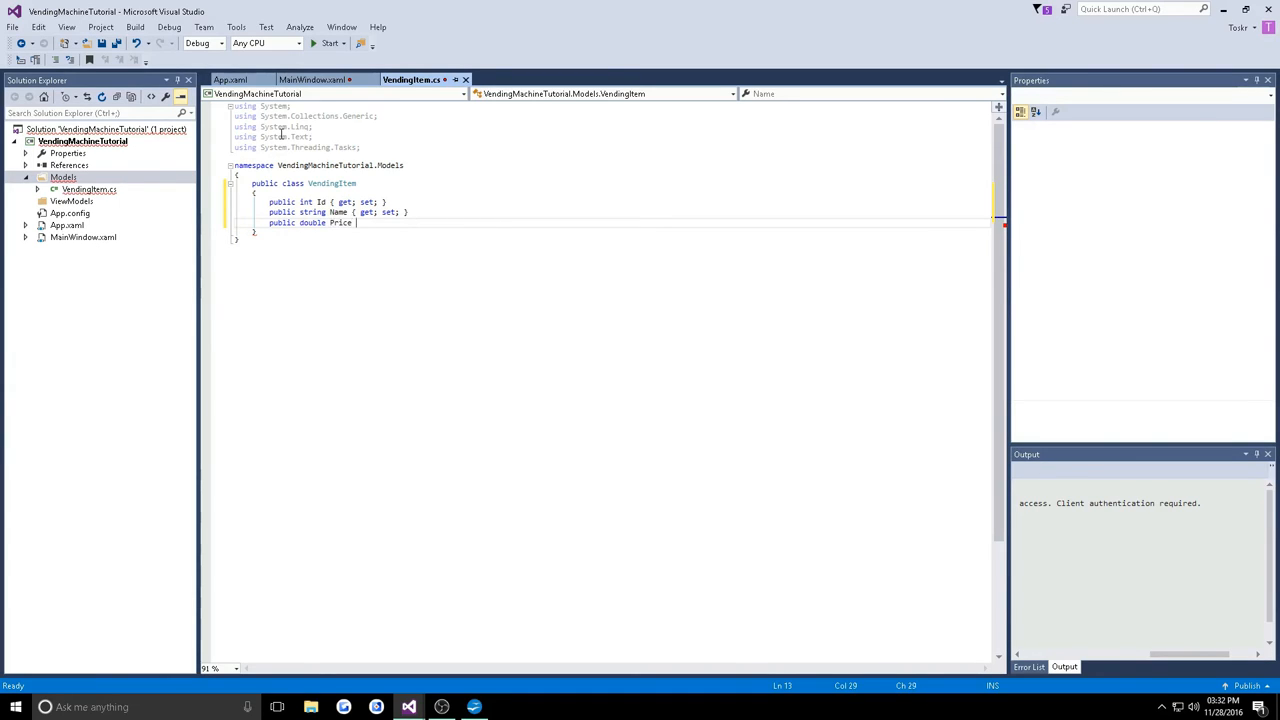
type("{ get; set; }")
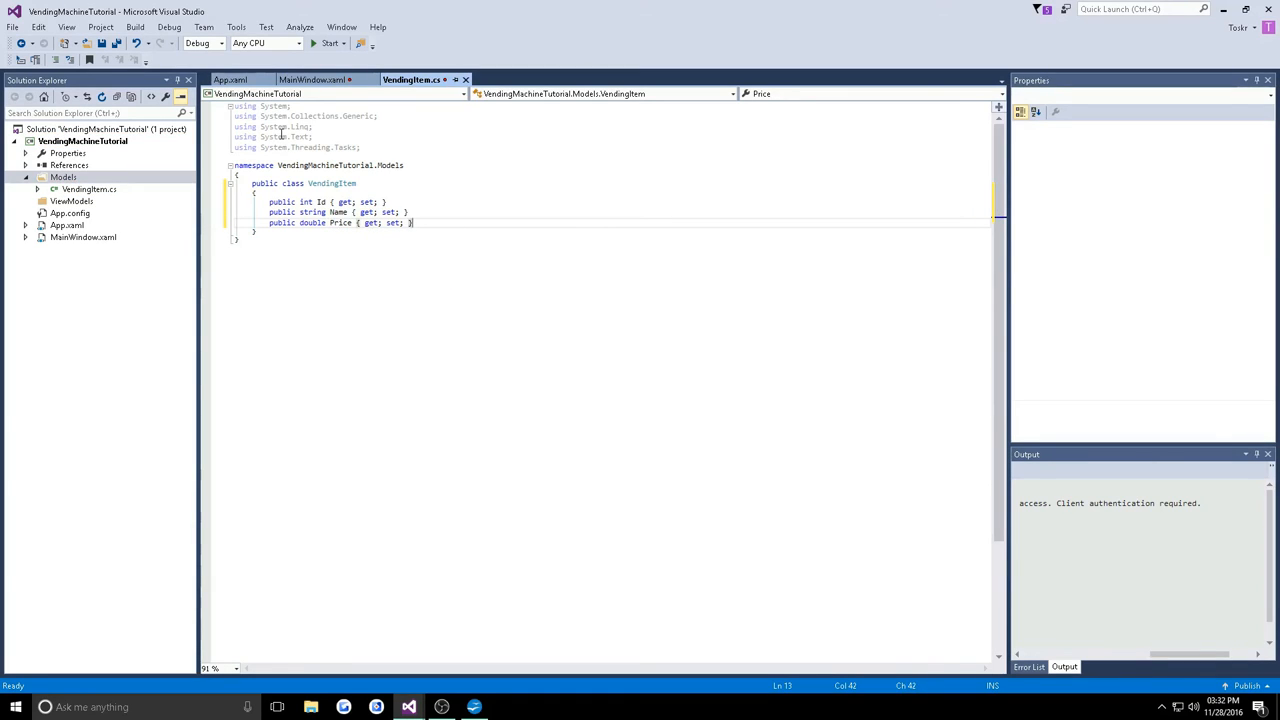
key("enter")
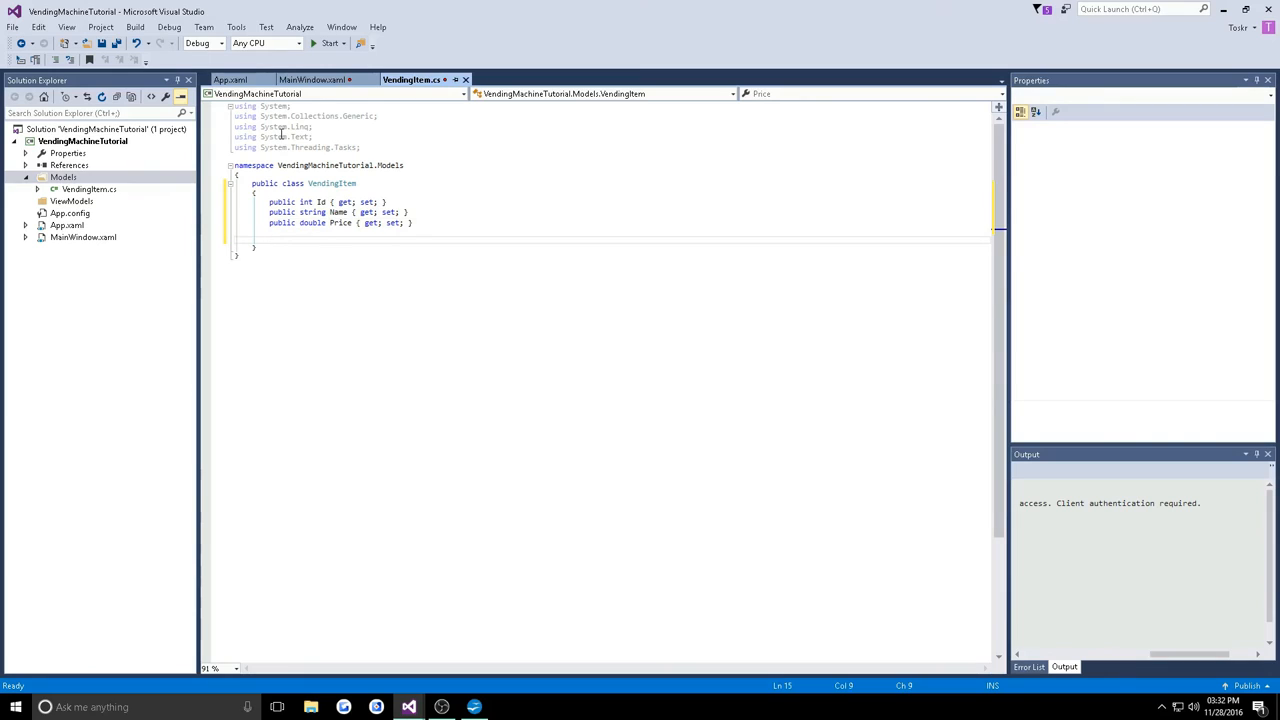
Add a ctor taking int id, string name, double price, assigning Id, Name and Price
type("ctor")
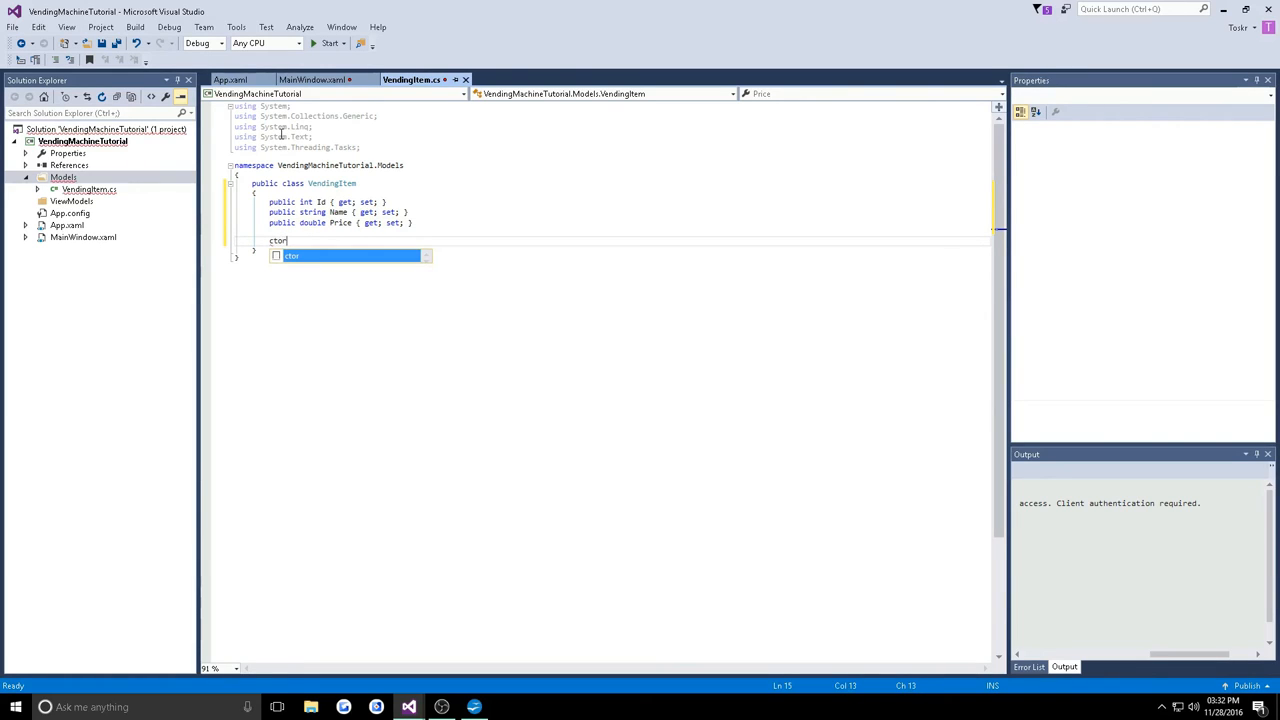
key("Tab")
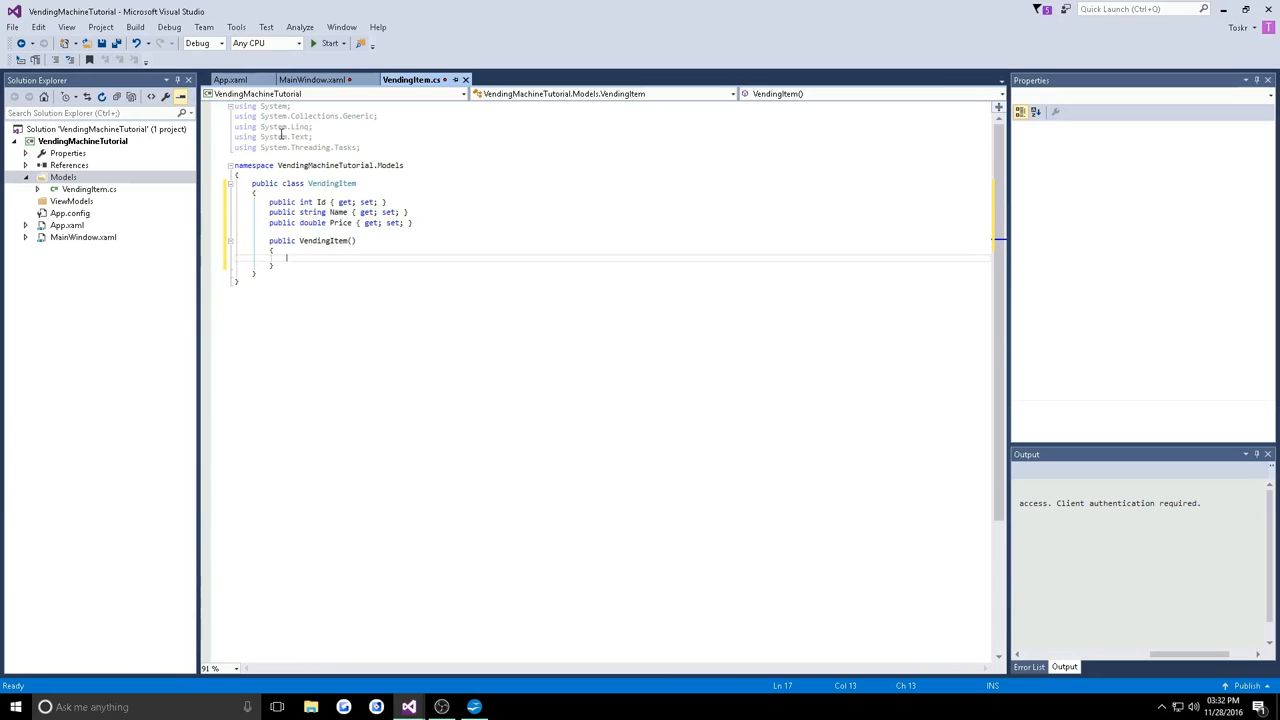
mouse_move(367, 245)
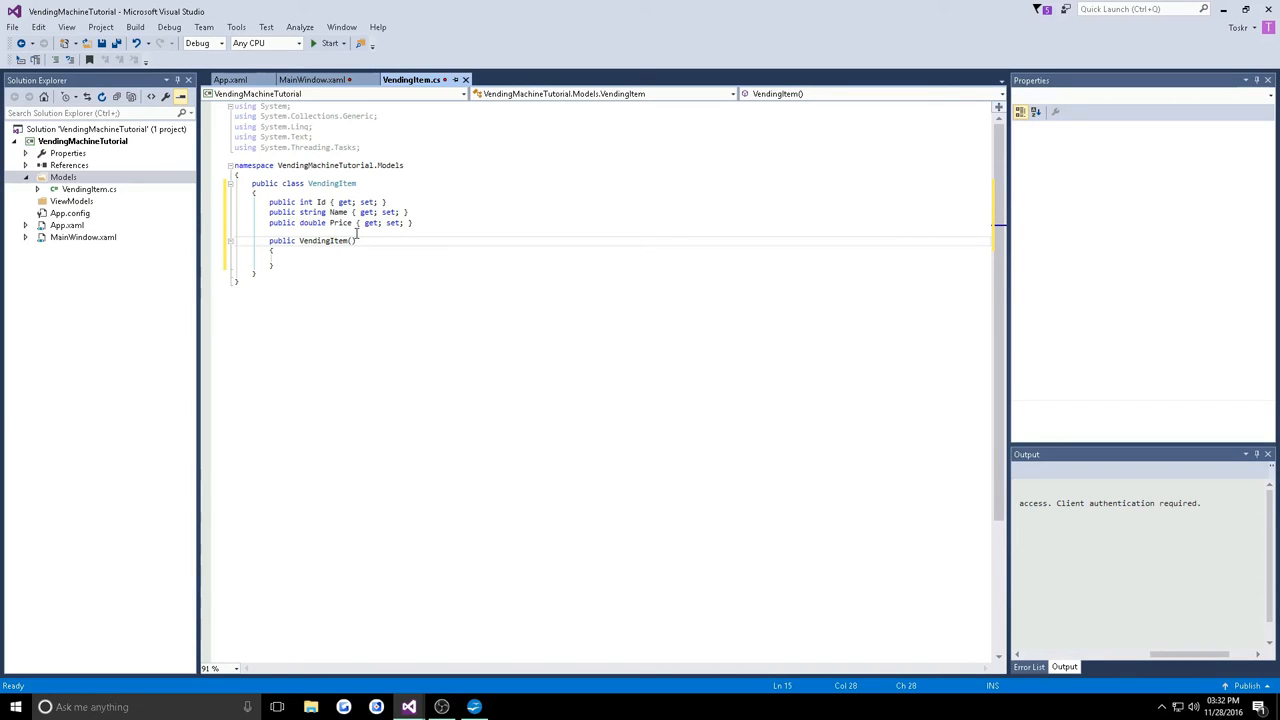
type("int id, string name,")
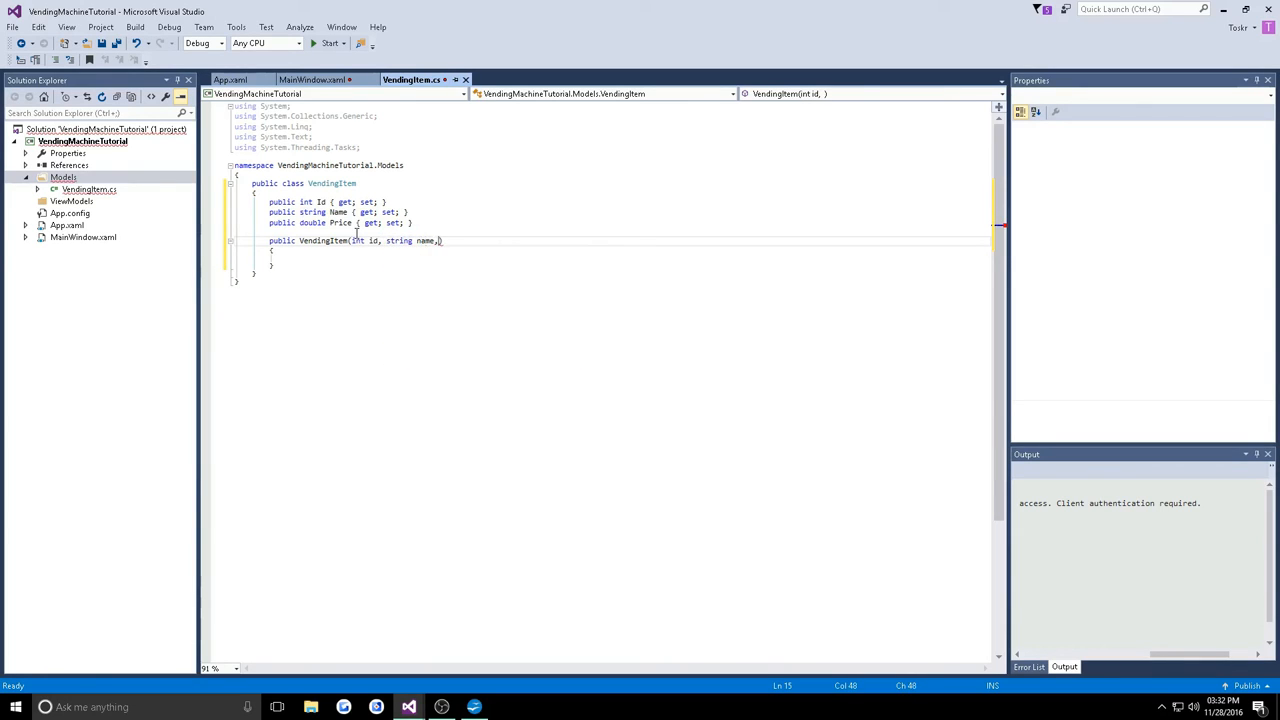
type("double")
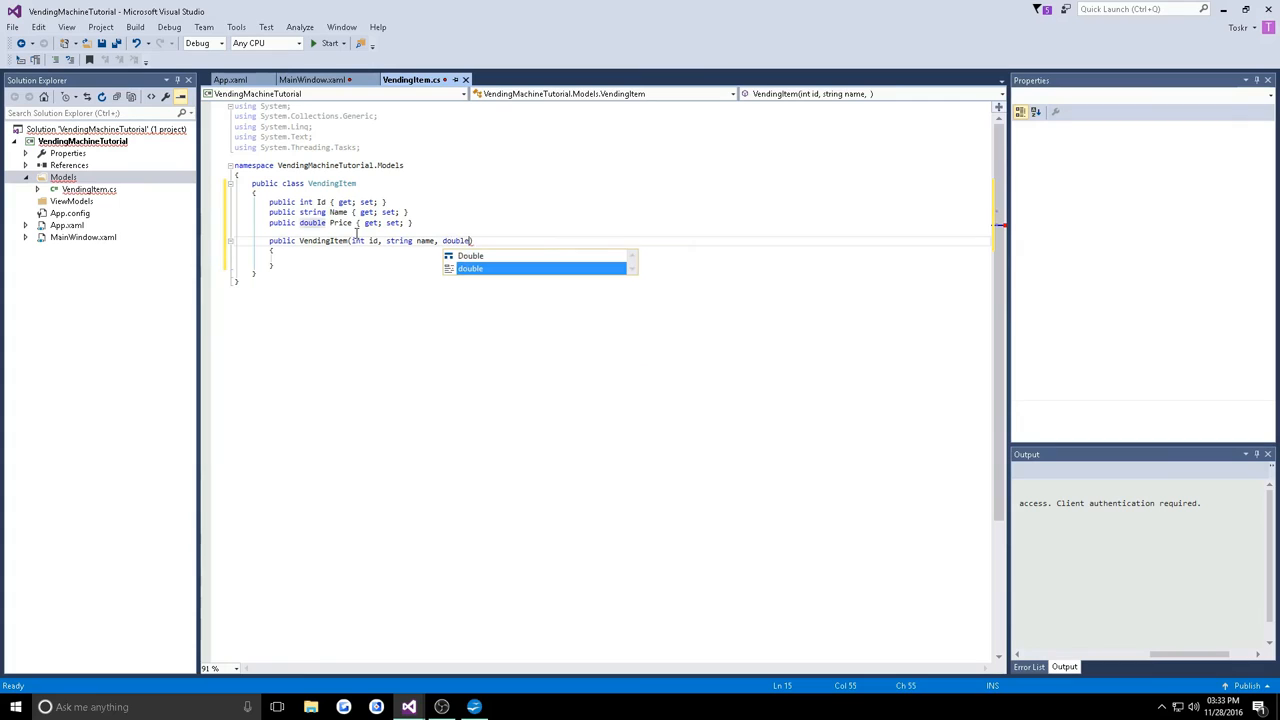
type("price)")
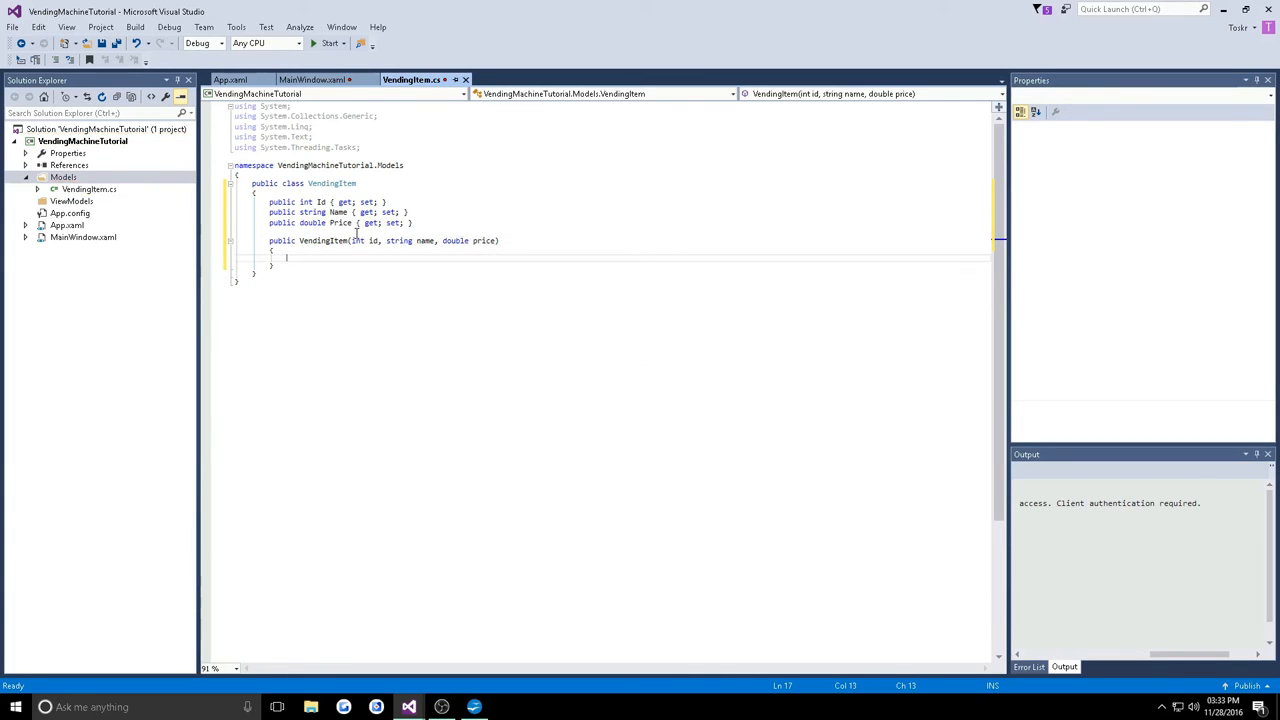
type("id")
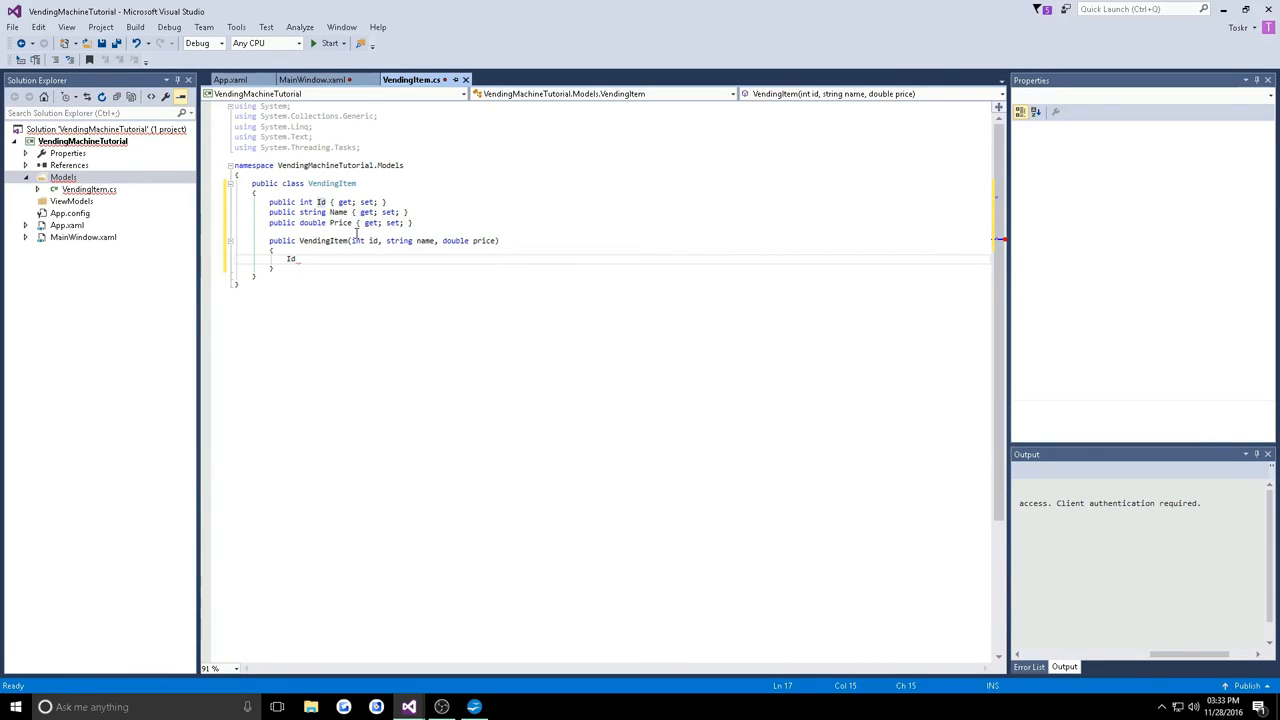
type("= id;")
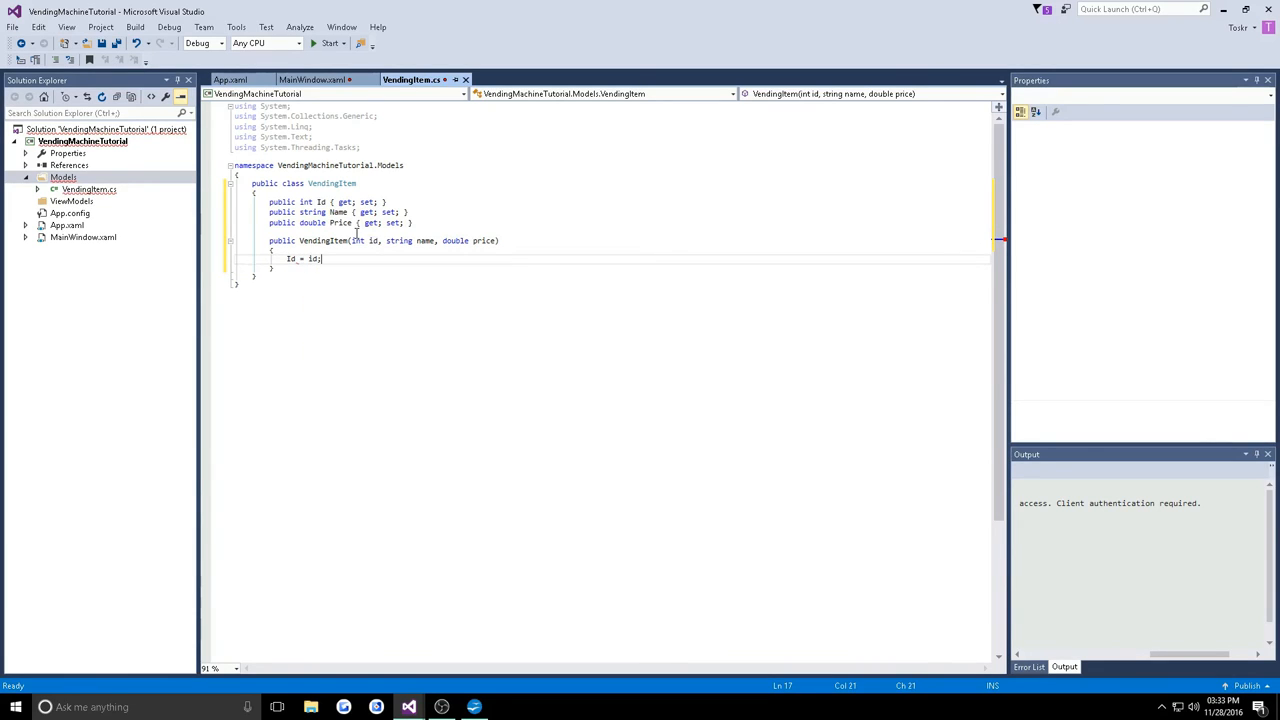
type("Name = name;")
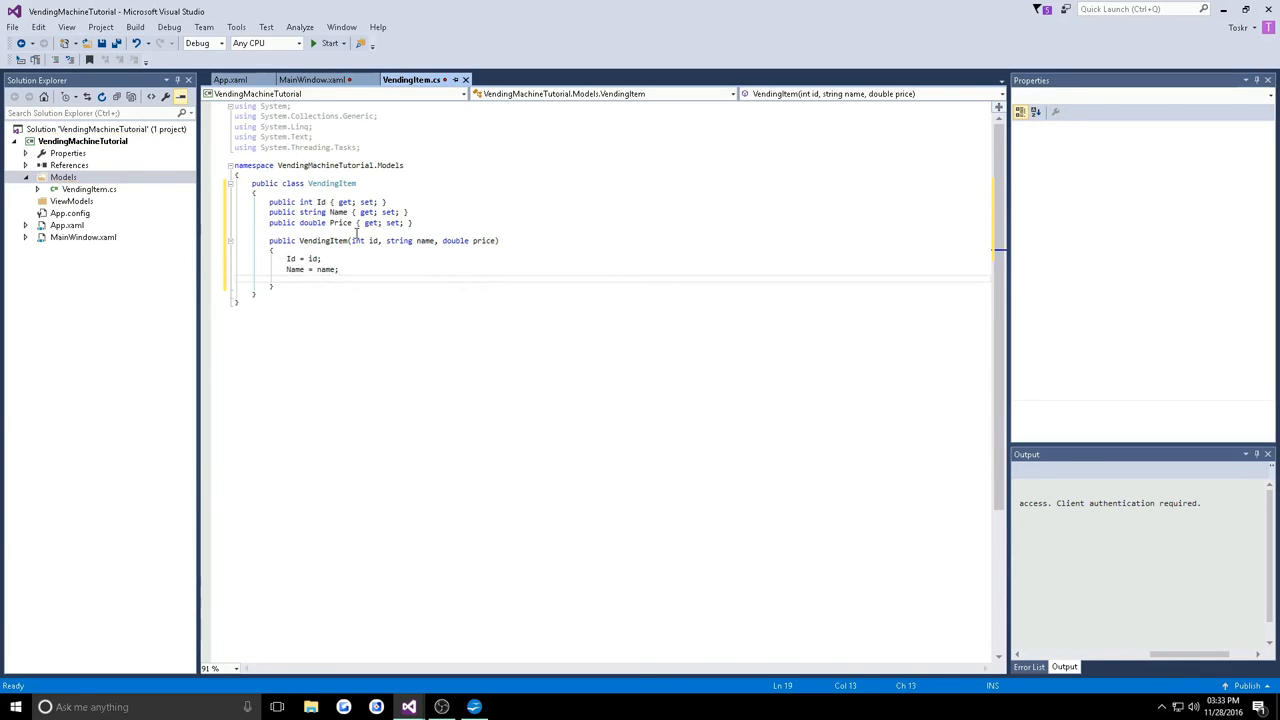
type("Price")
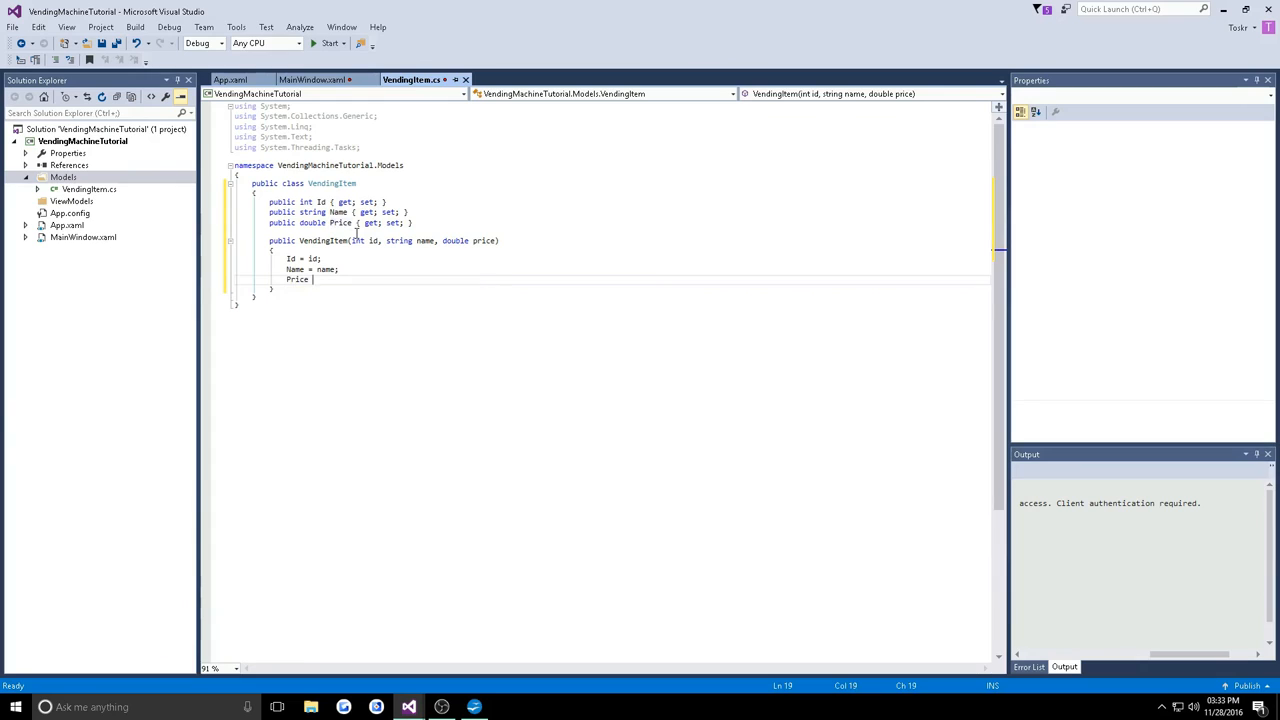
type("=")
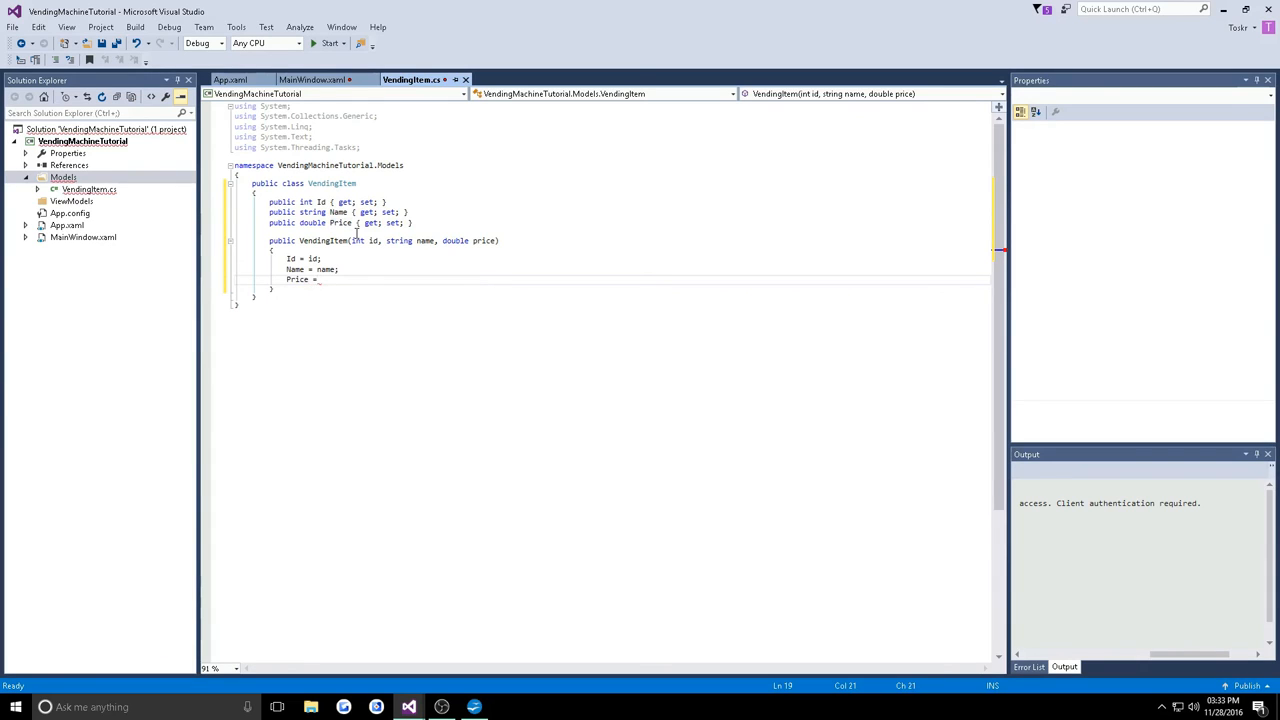
type("price;")
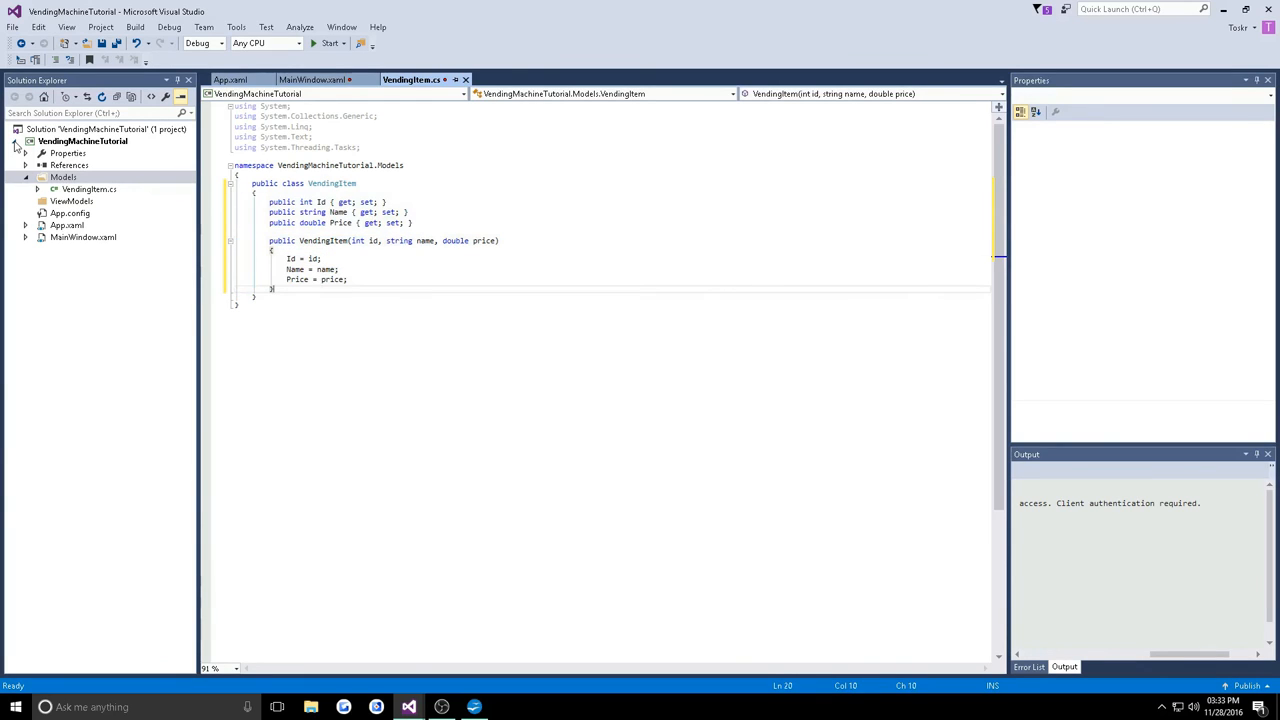
Add a class file named VendingBank to the Models folder
right_click(64, 177)
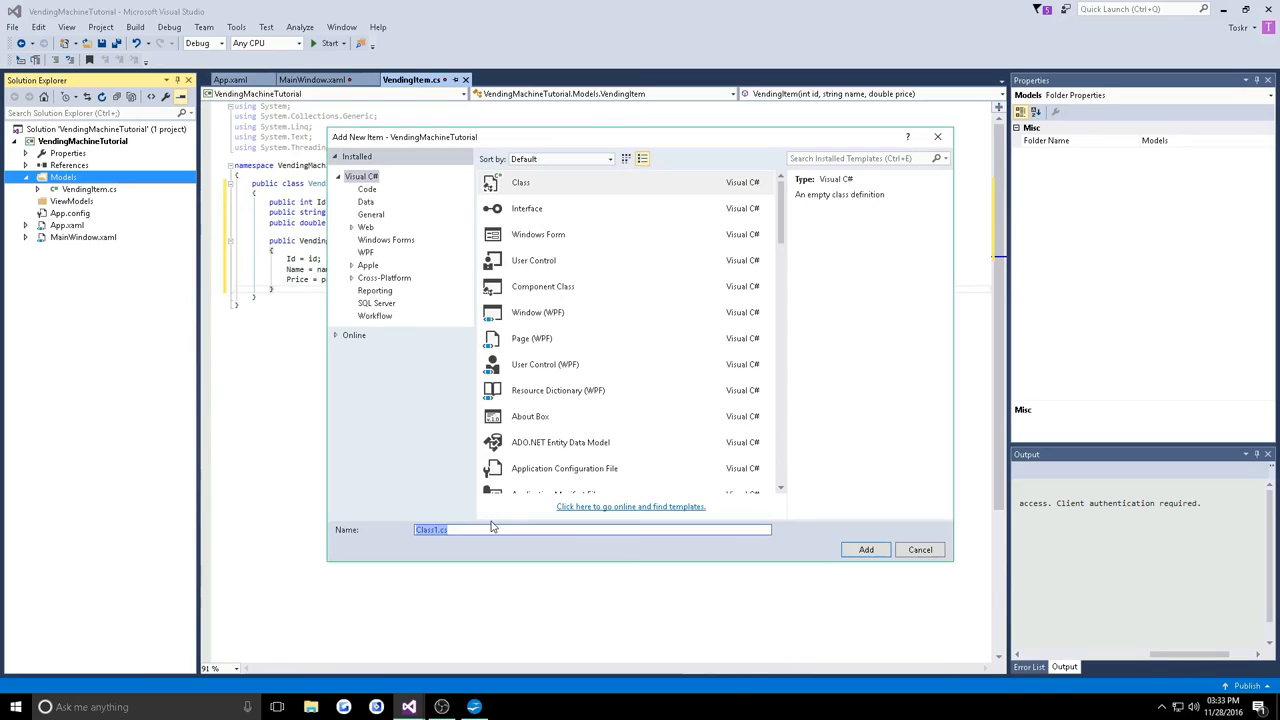
type("Vending/")
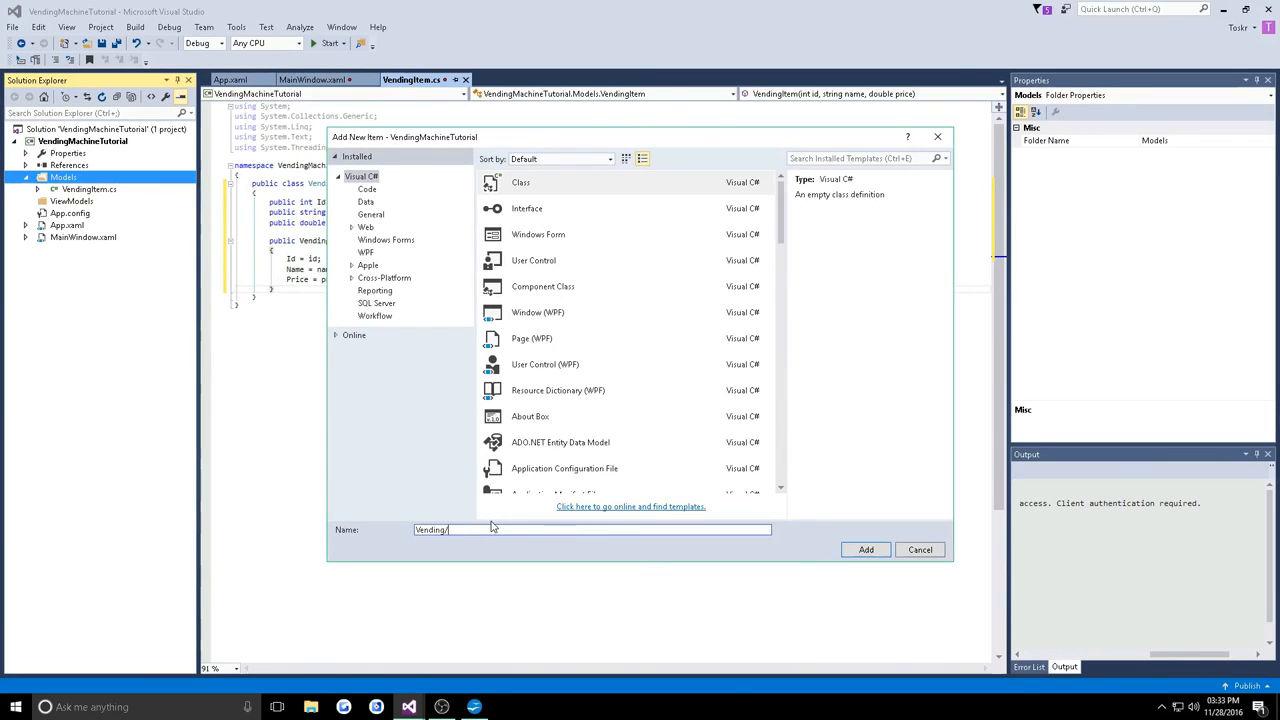
type("VendingBank")
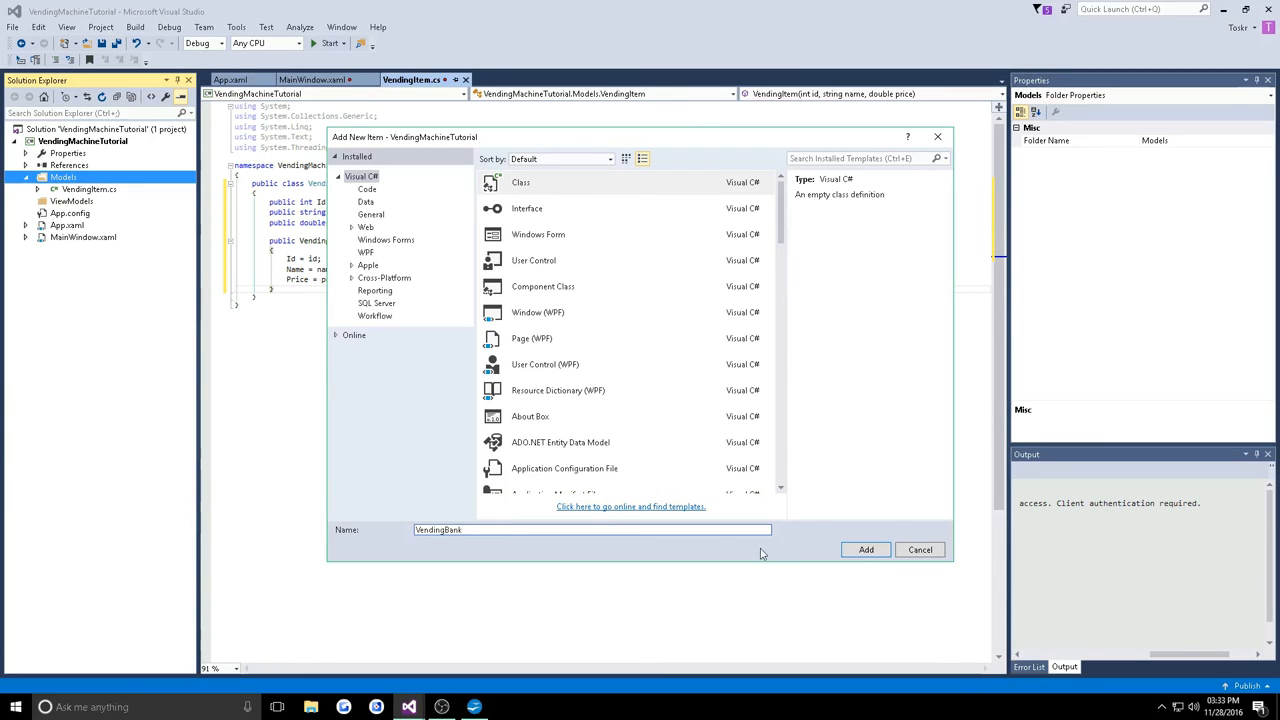
left_click(865, 549)
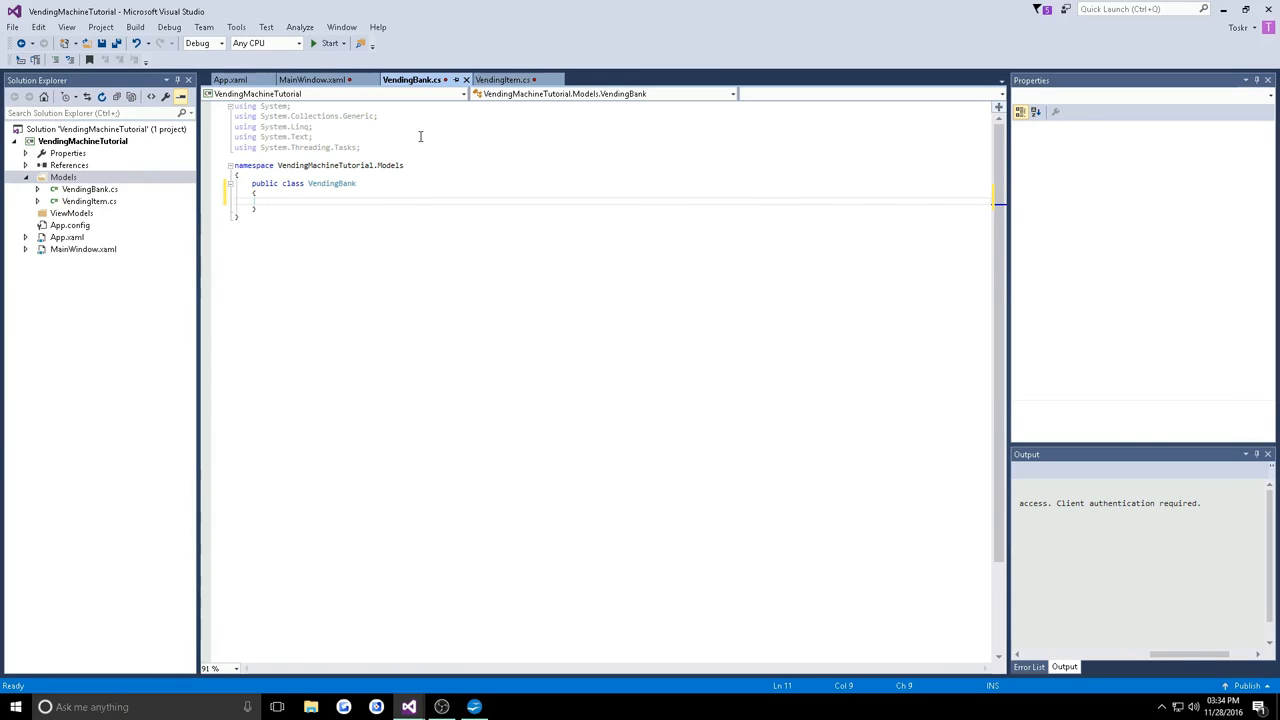
Declare public double Payments and Pending auto-properties in VendingBank
type("publ")
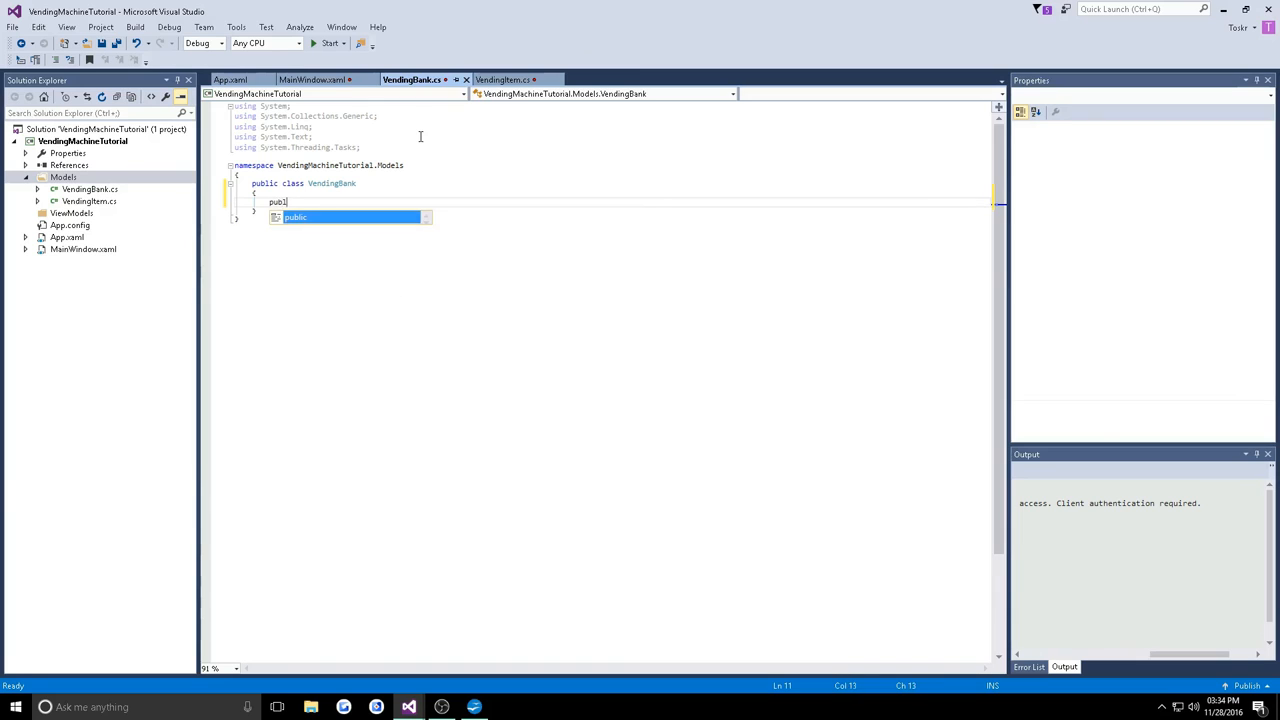
type("double")
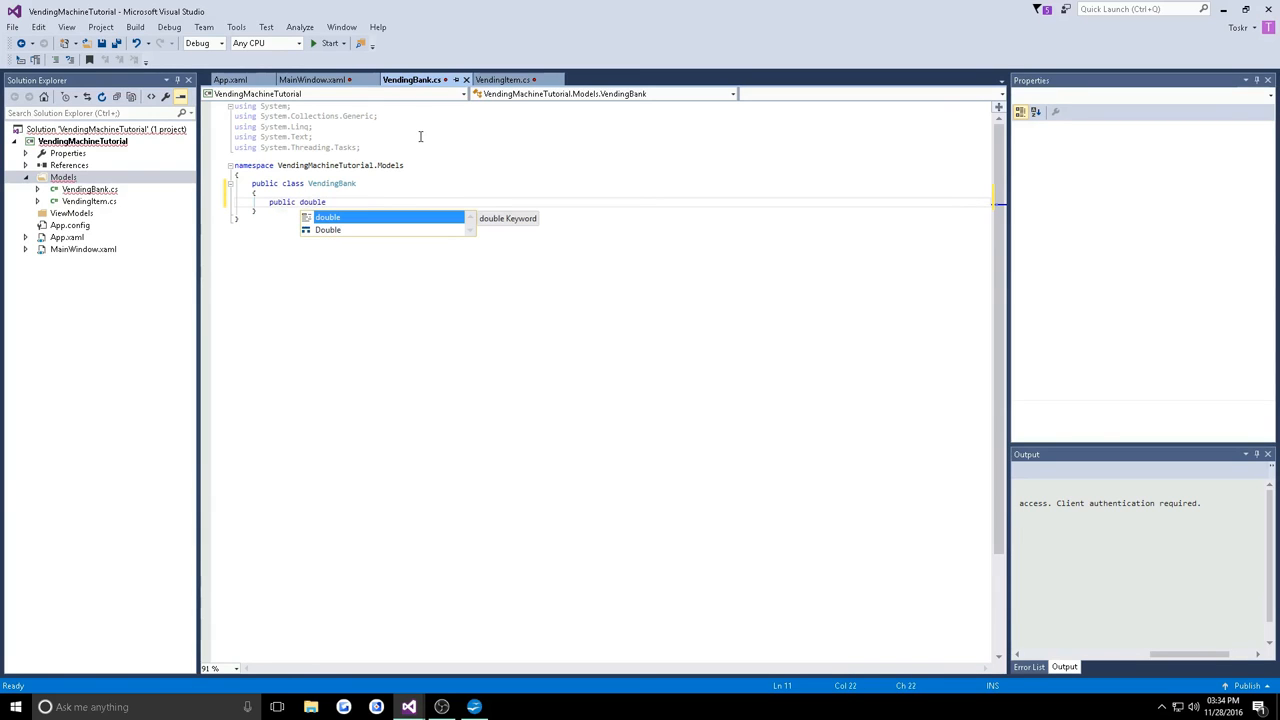
type("Payments { get; set;")
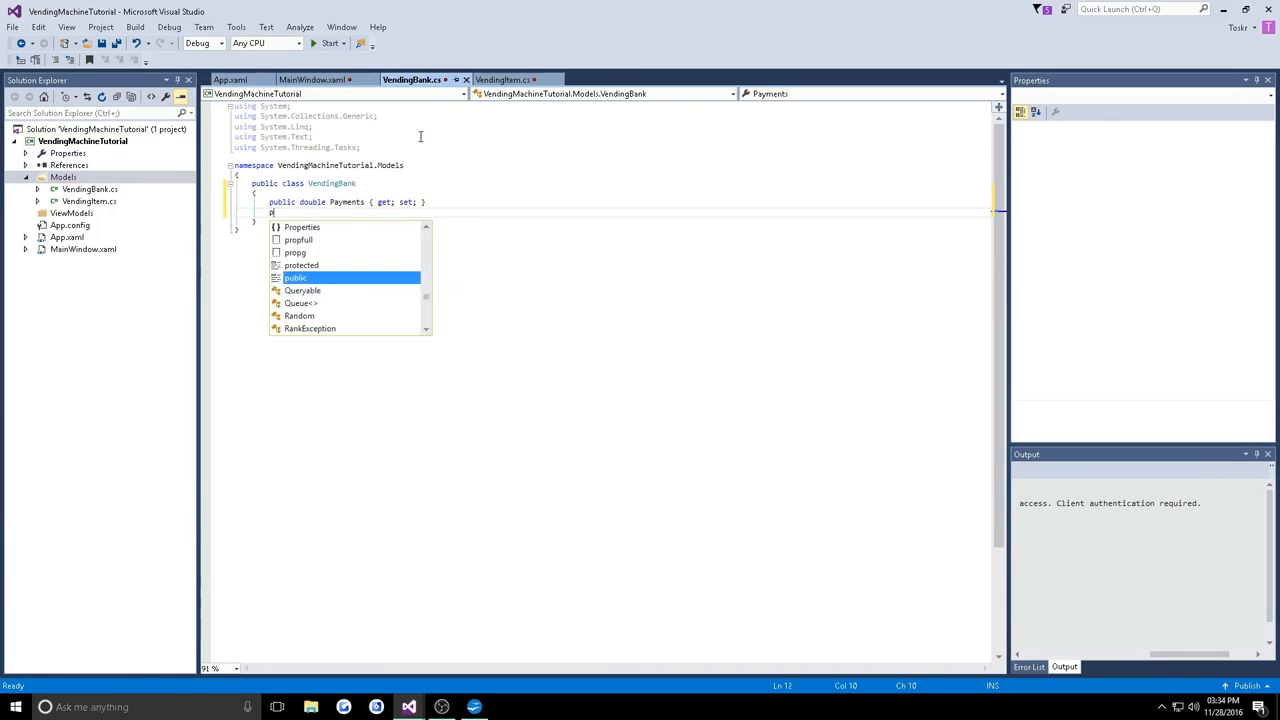
type("public double")
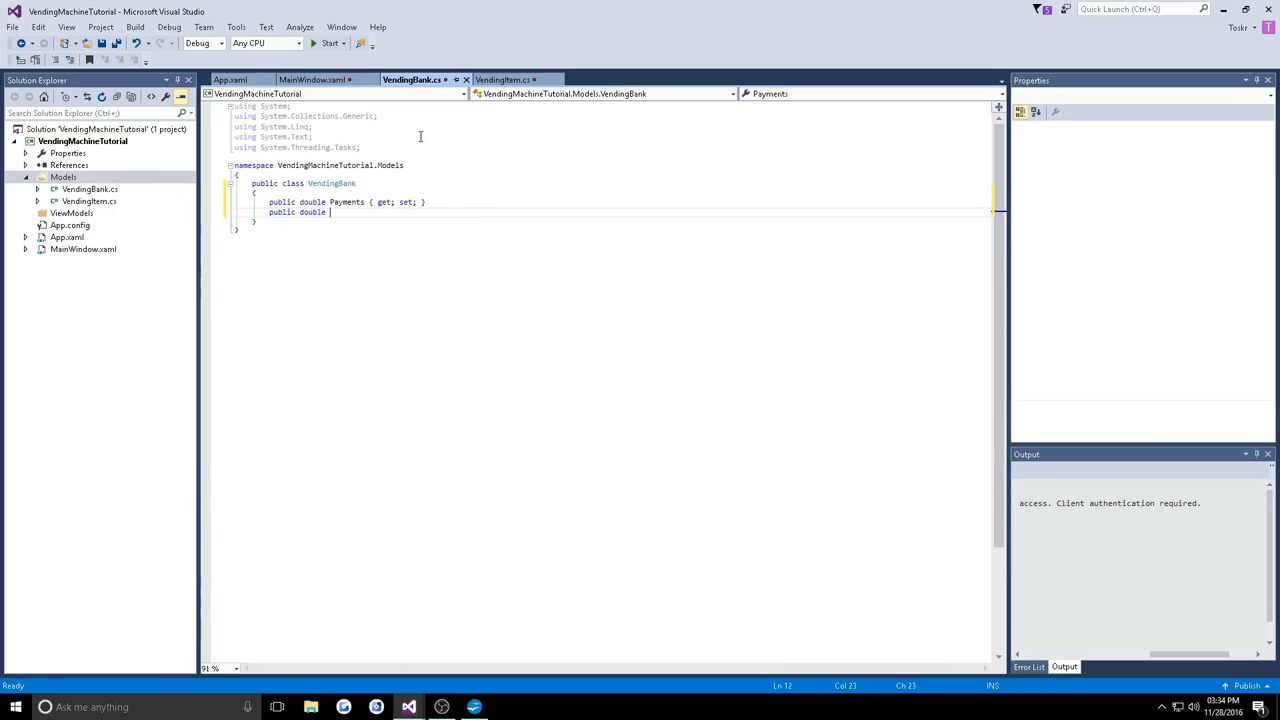
type("Pendion { get;")
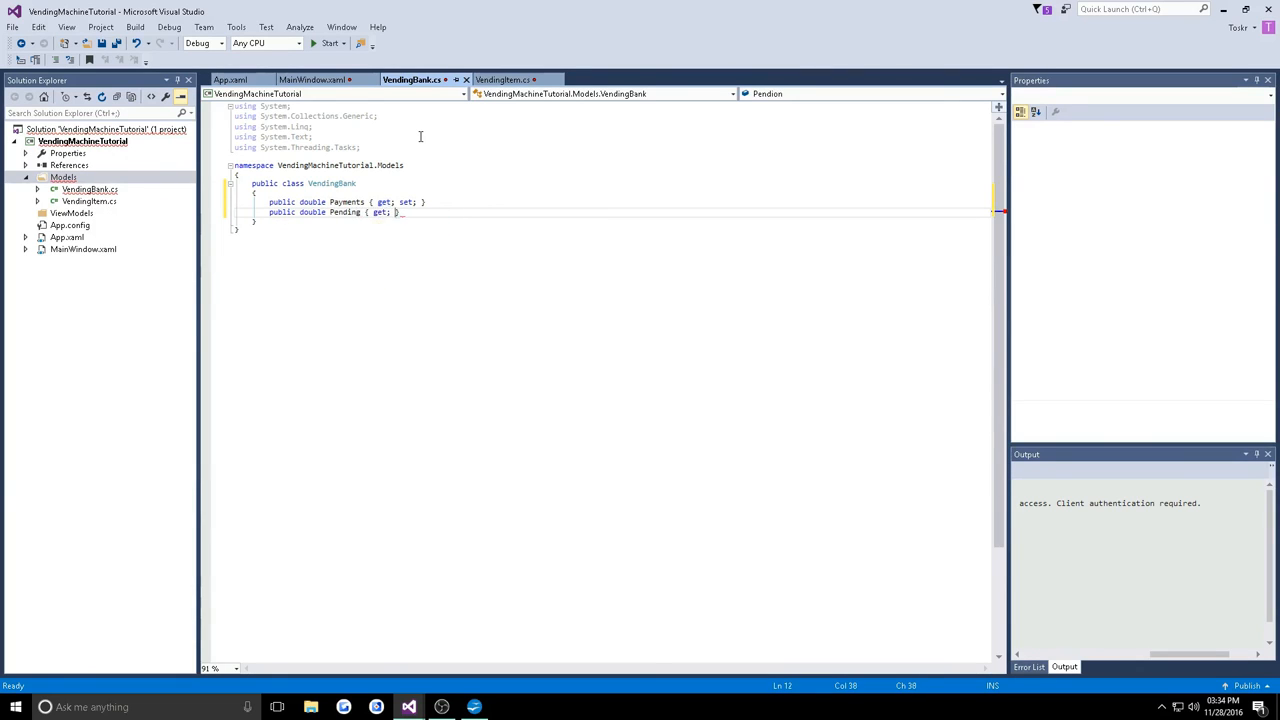
type("set;")
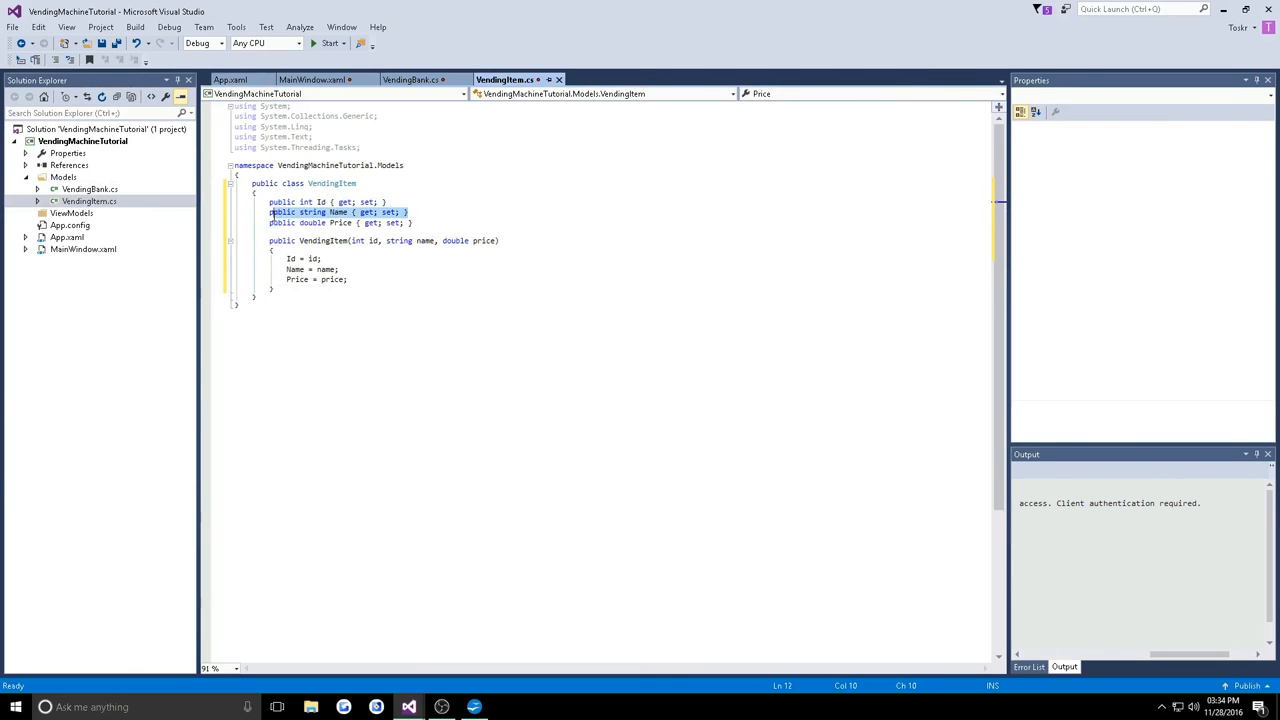
Bring up MainWindow.xaml with the Toskers Vending design and XAML markup
left_click(375, 222)
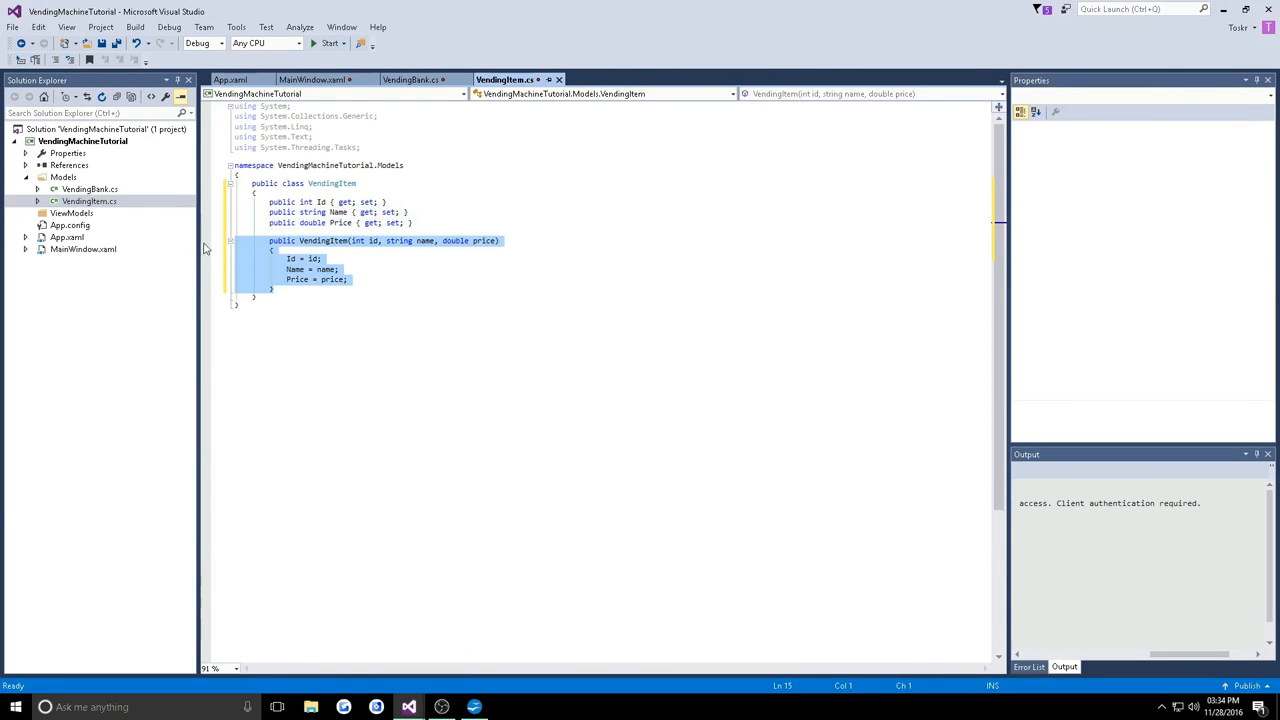
left_click(248, 220)
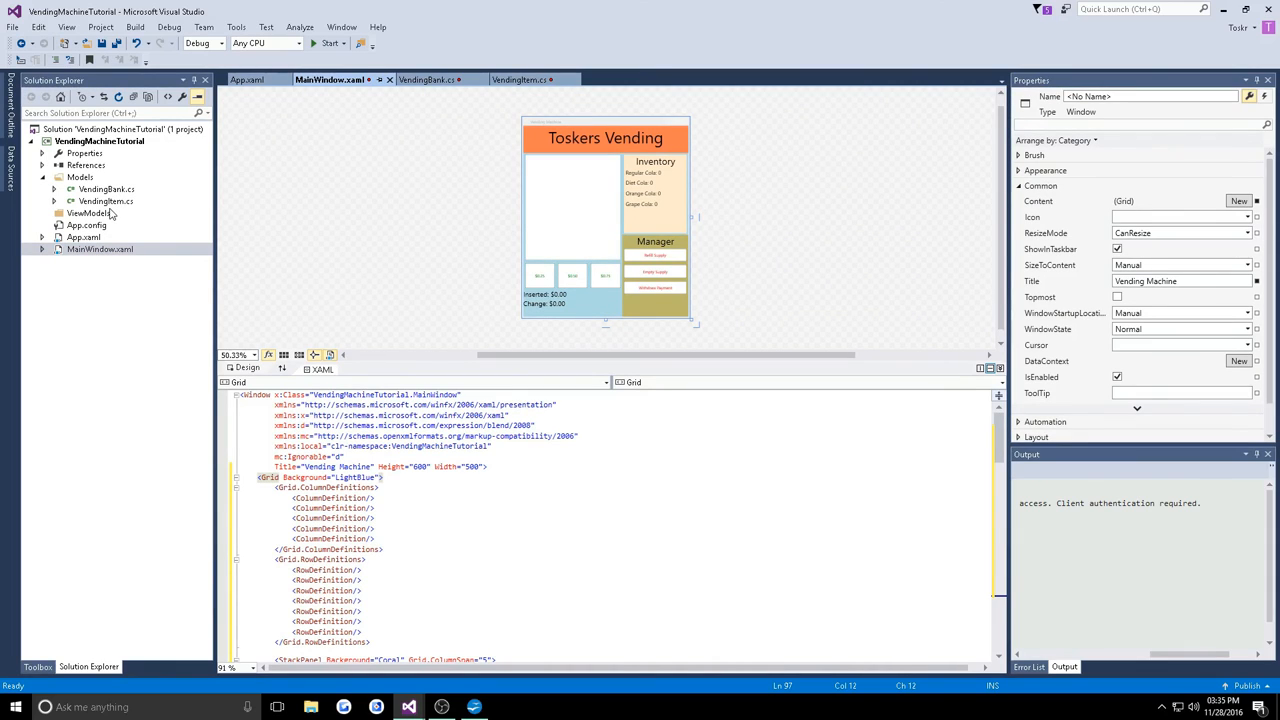
mouse_move(157, 154)
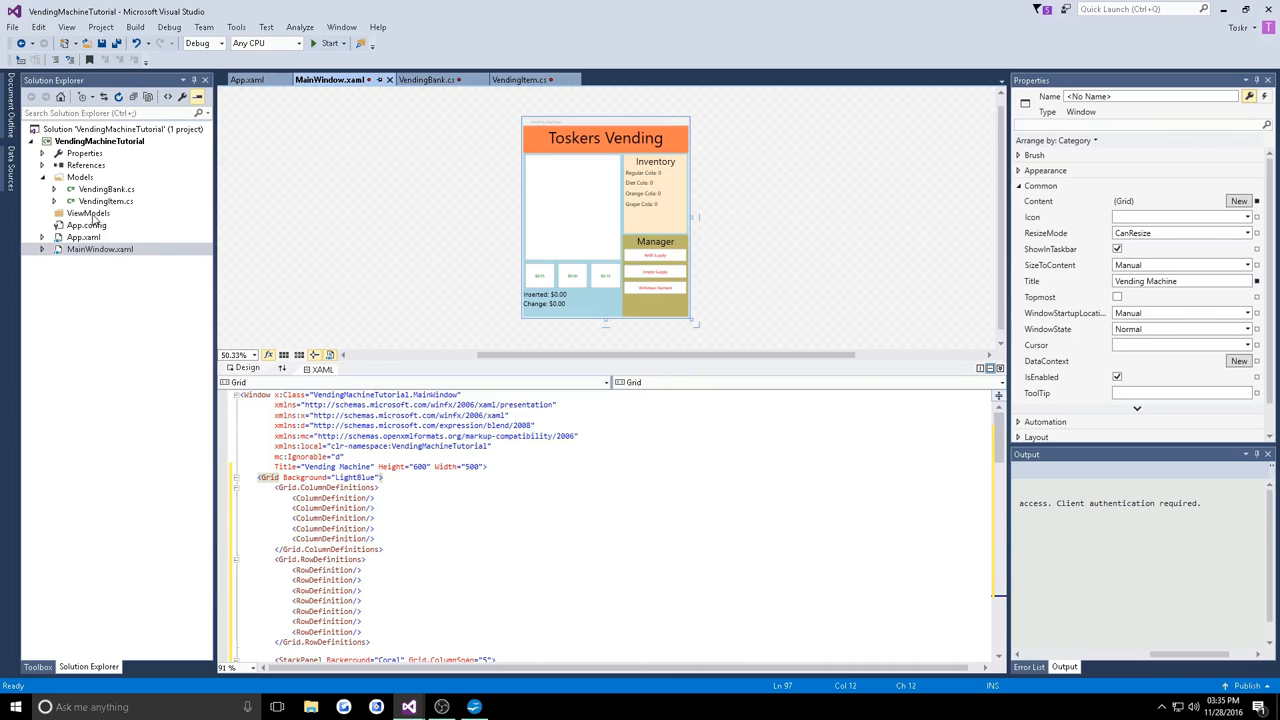
left_click(88, 213)
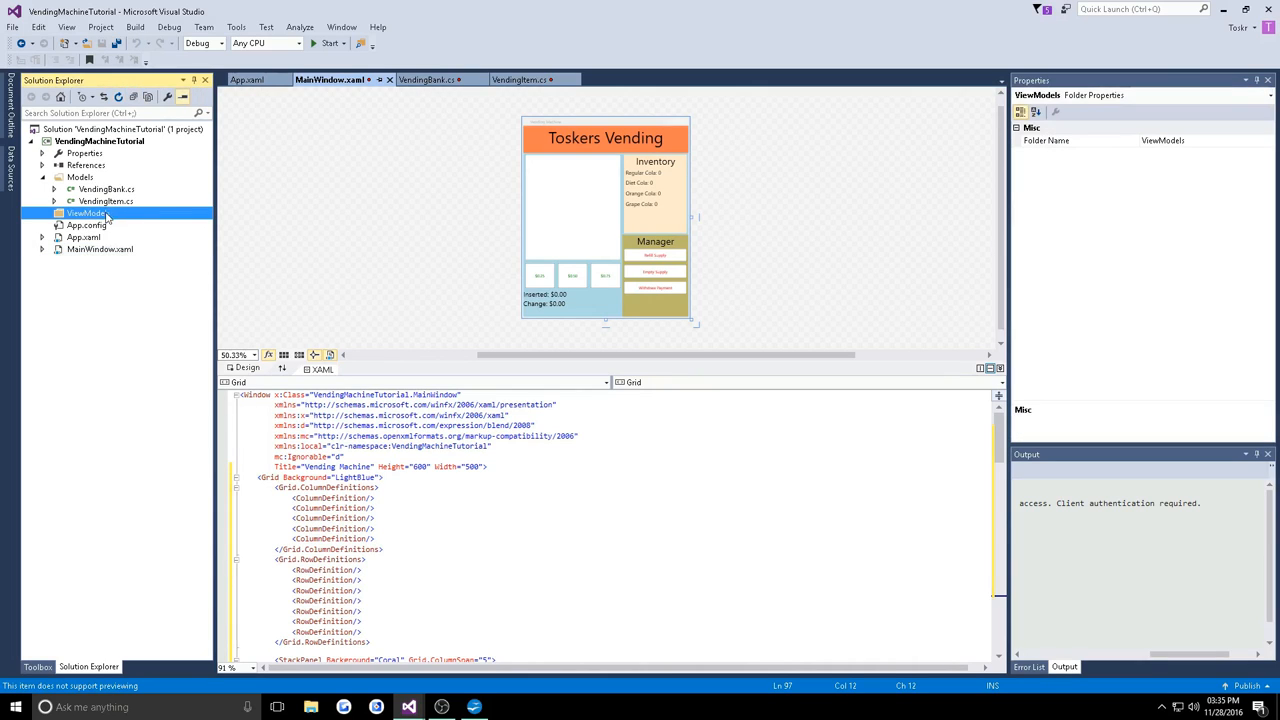
mouse_move(165, 189)
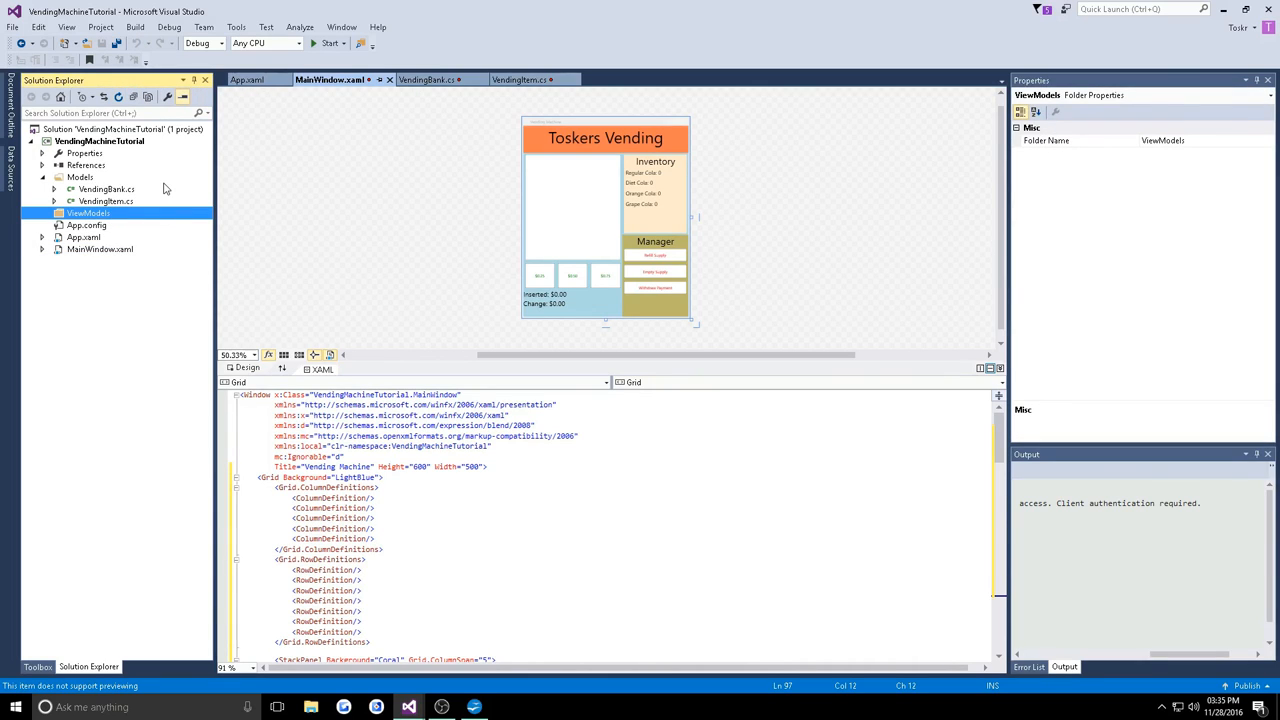